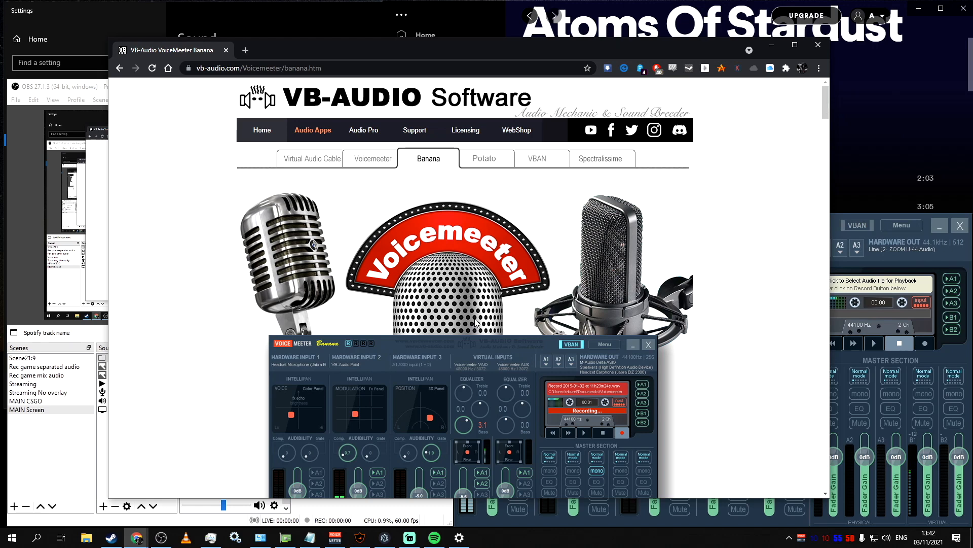
mouse_move(487, 402)
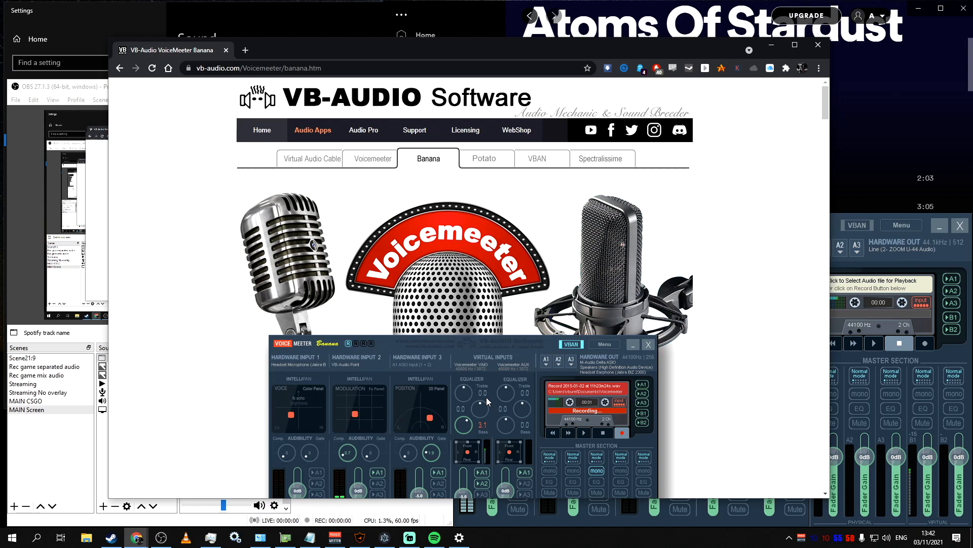
mouse_move(487, 402)
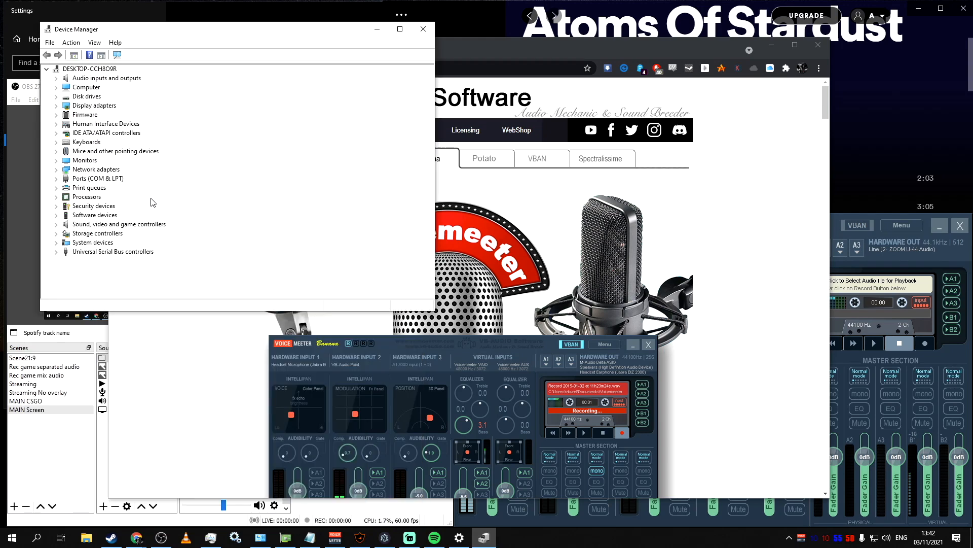
Expand 'Sound, video and game controllers' and bring up options for the ZOOM U-44 Audio device
click(65, 78)
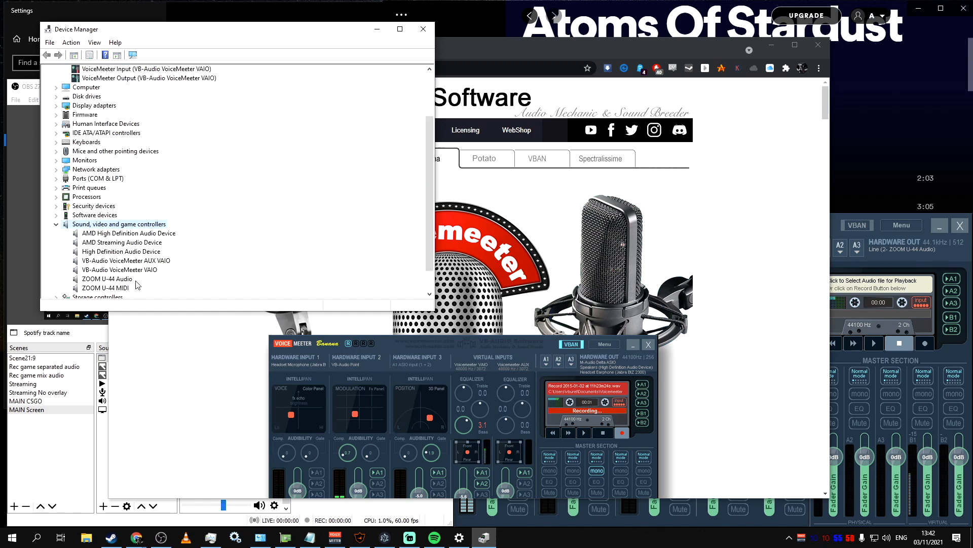
right_click(124, 233)
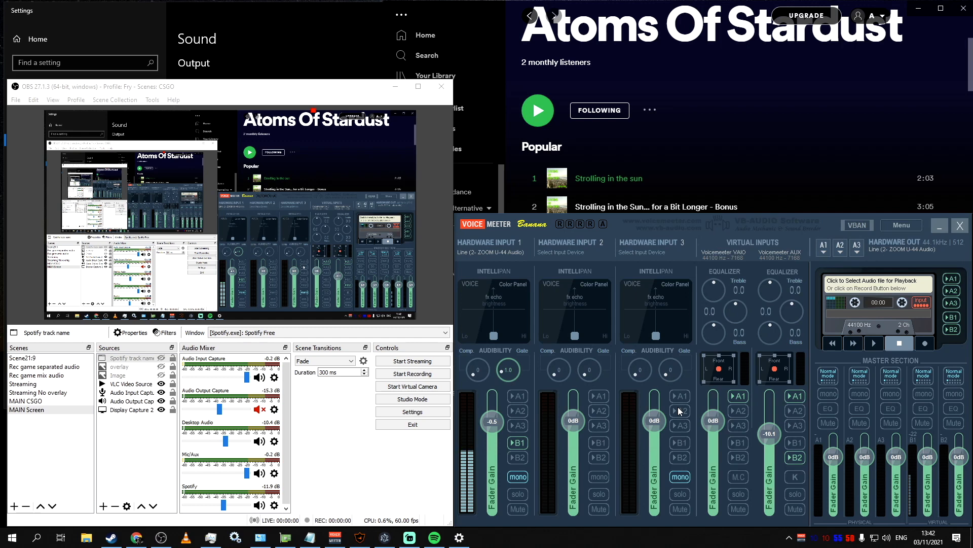
click(37, 537)
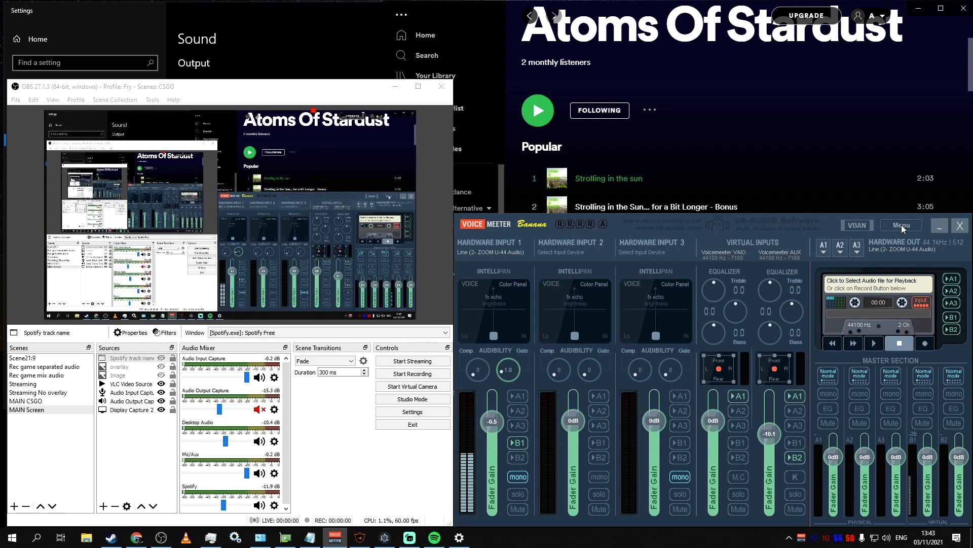
click(901, 225)
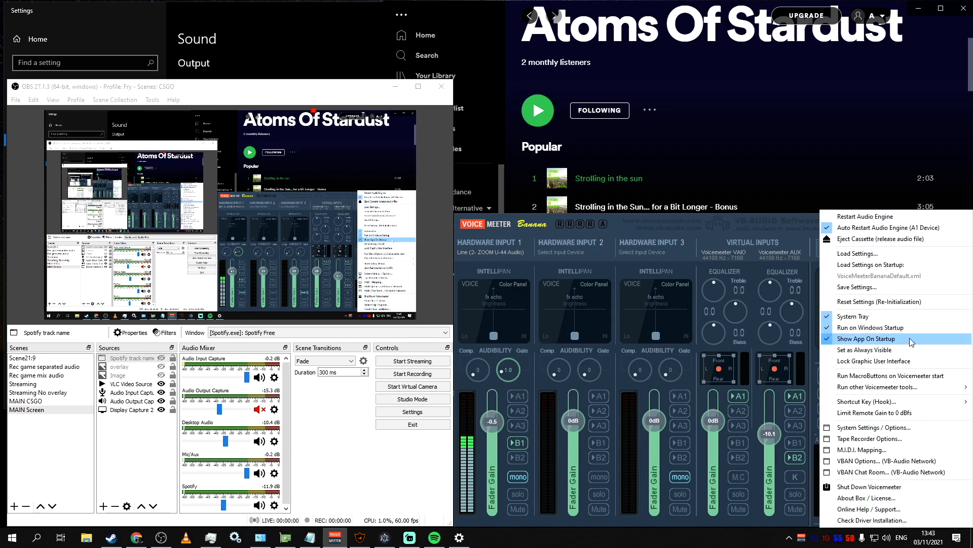
click(865, 339)
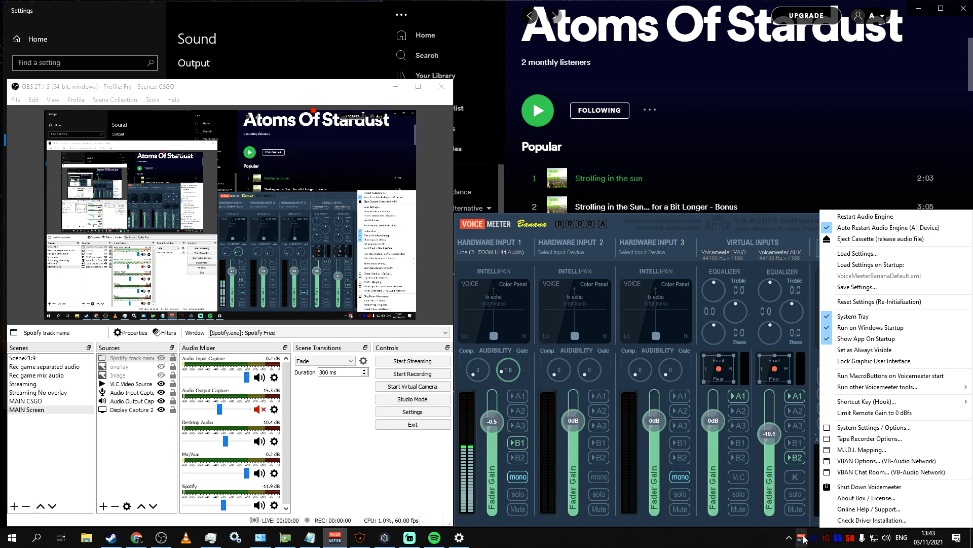
click(869, 438)
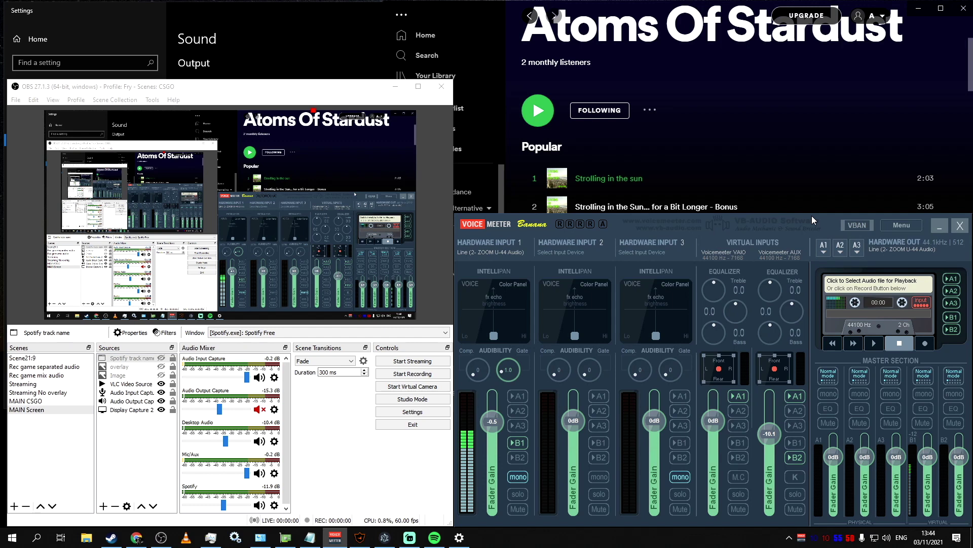
From the tray speaker icon, reach the Sound dialog with the No Sounds scheme selected
right_click(862, 538)
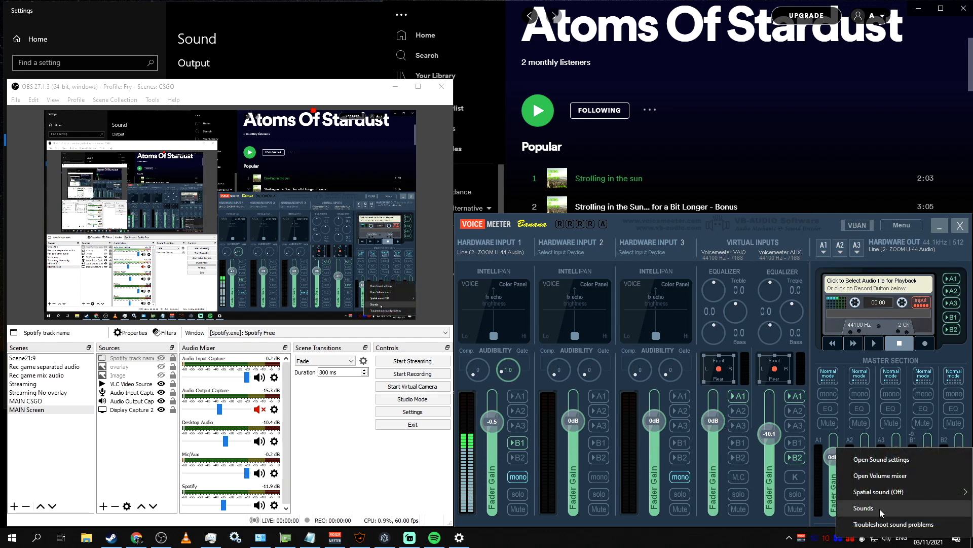
click(864, 508)
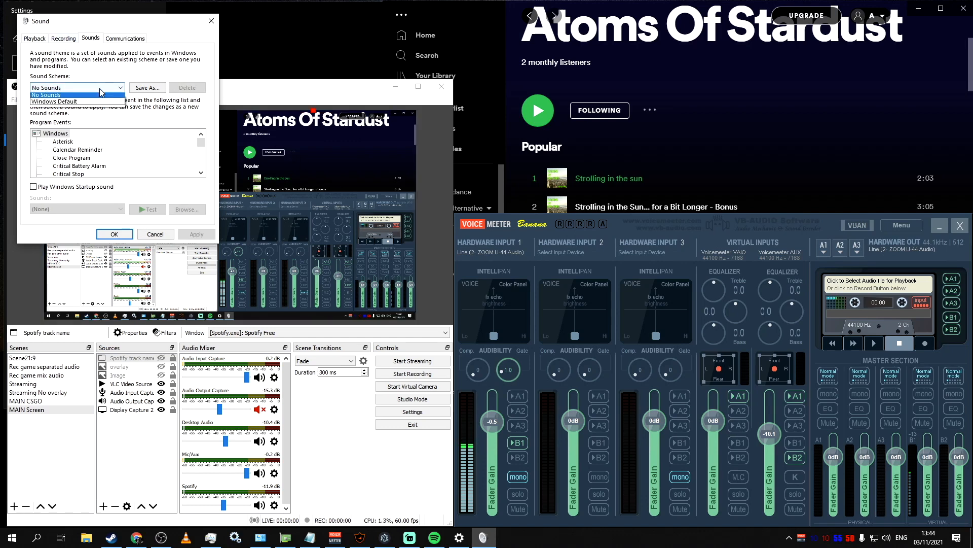
click(46, 95)
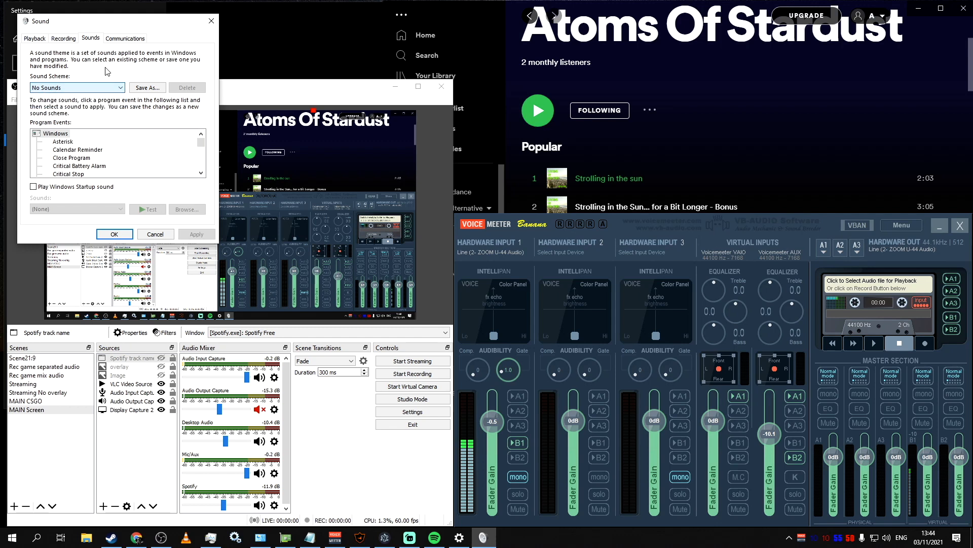
mouse_move(87, 109)
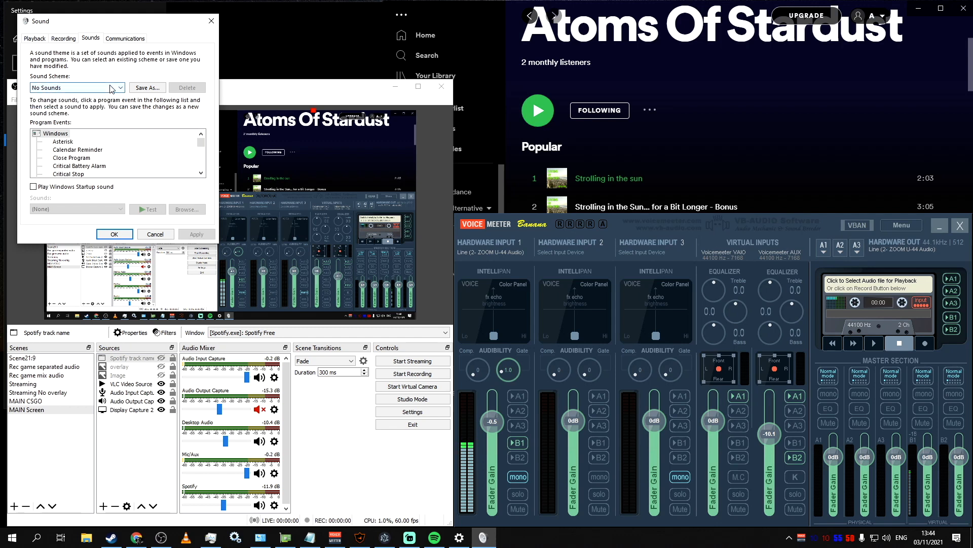
Check VoiceMeeter Output and Aux Output in the Recording list, then review the Playback defaults
click(62, 38)
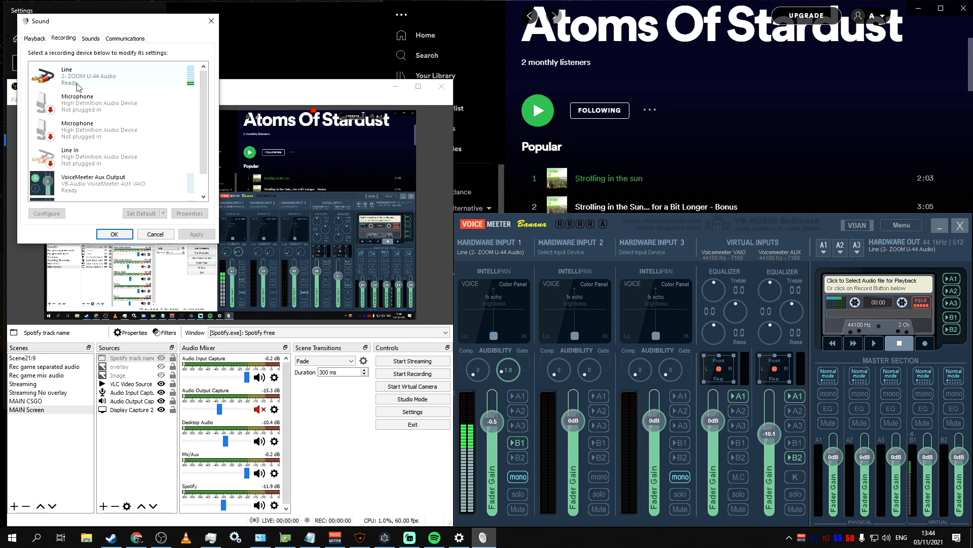
scroll(down, 3)
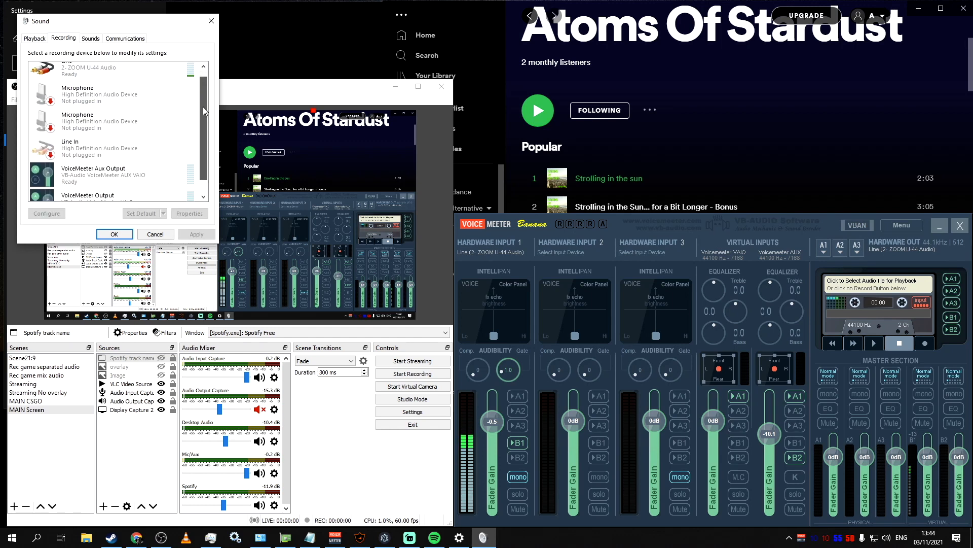
scroll(down, 3)
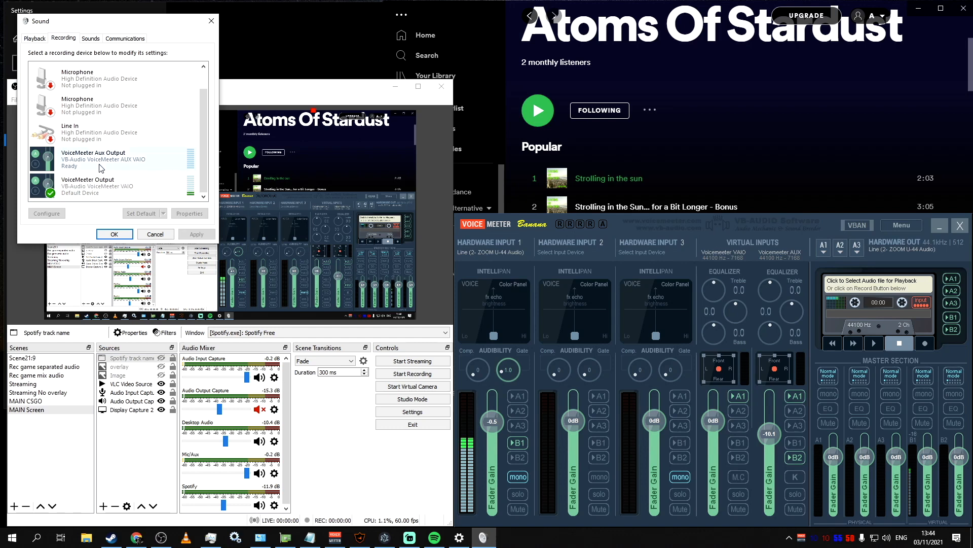
right_click(105, 184)
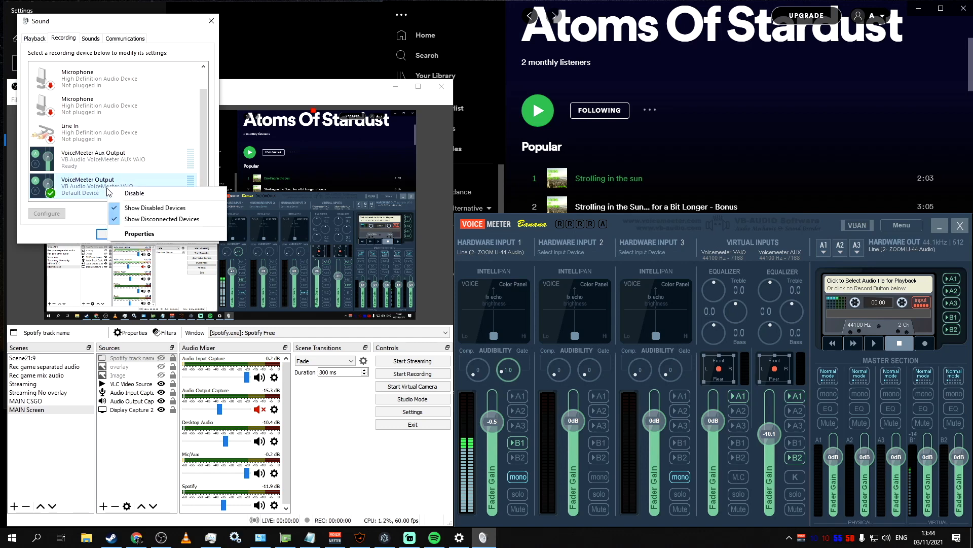
right_click(94, 158)
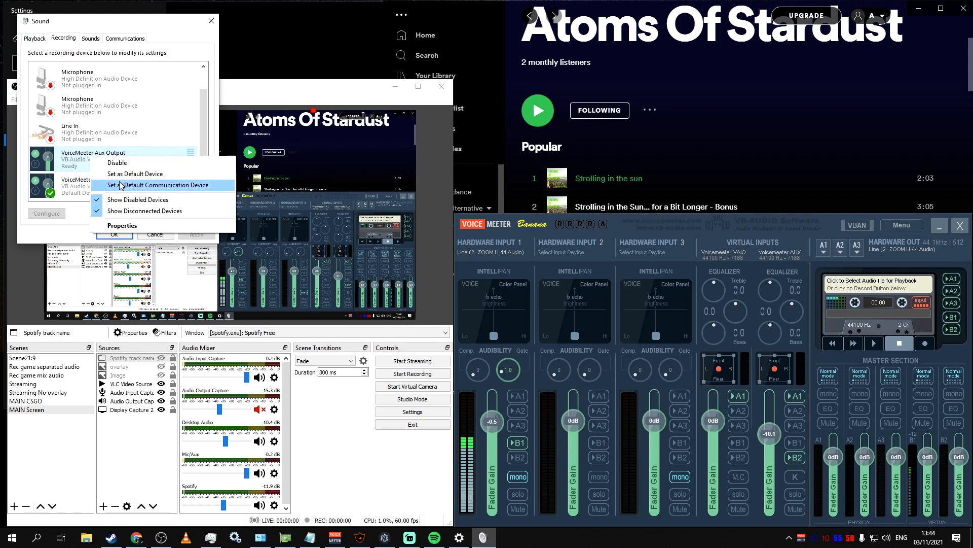
click(163, 184)
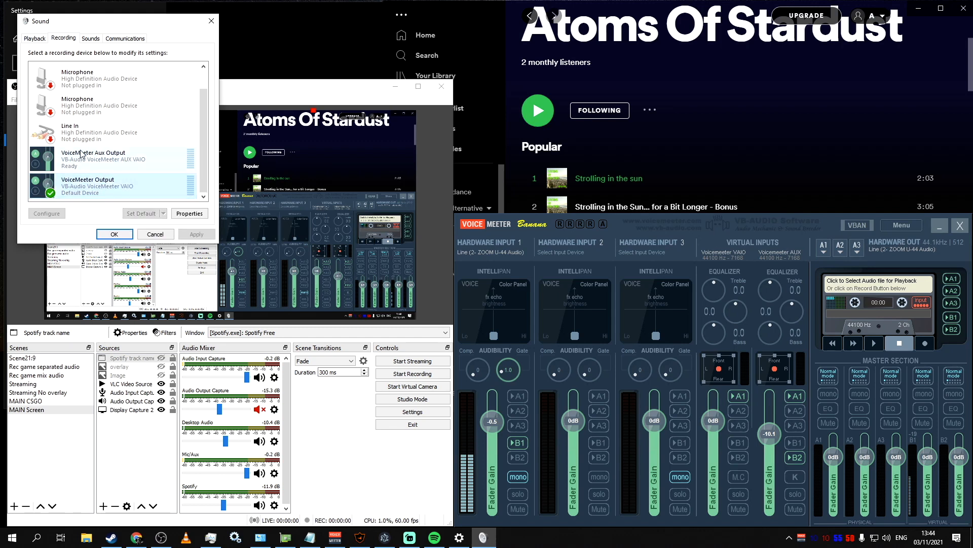
click(35, 38)
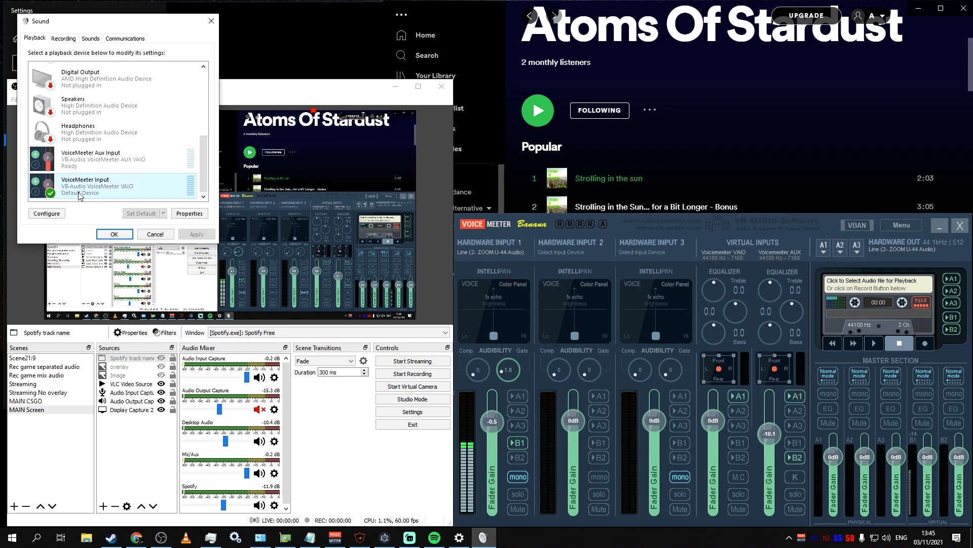
mouse_move(117, 199)
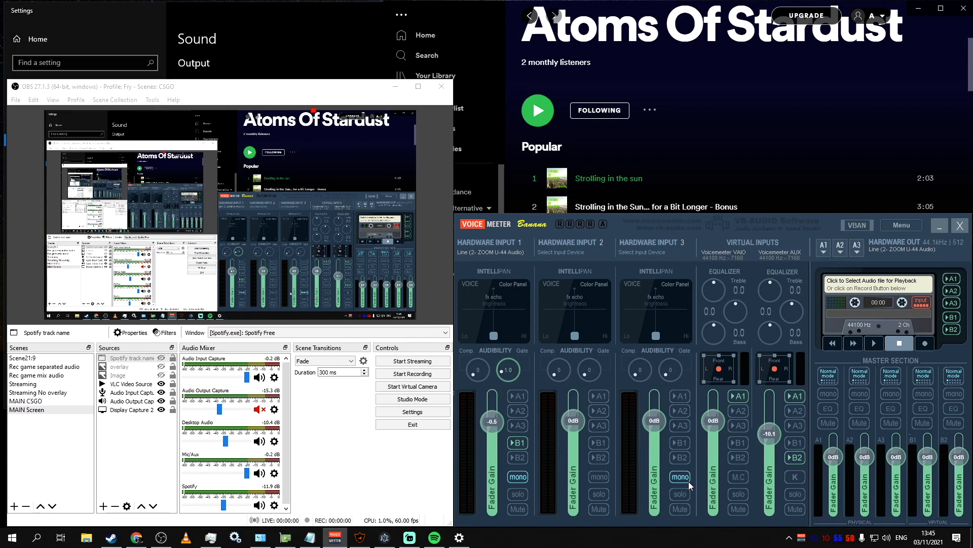
From the tray speaker icon, reach the Windows Sound settings page and scroll past the Input section
right_click(860, 538)
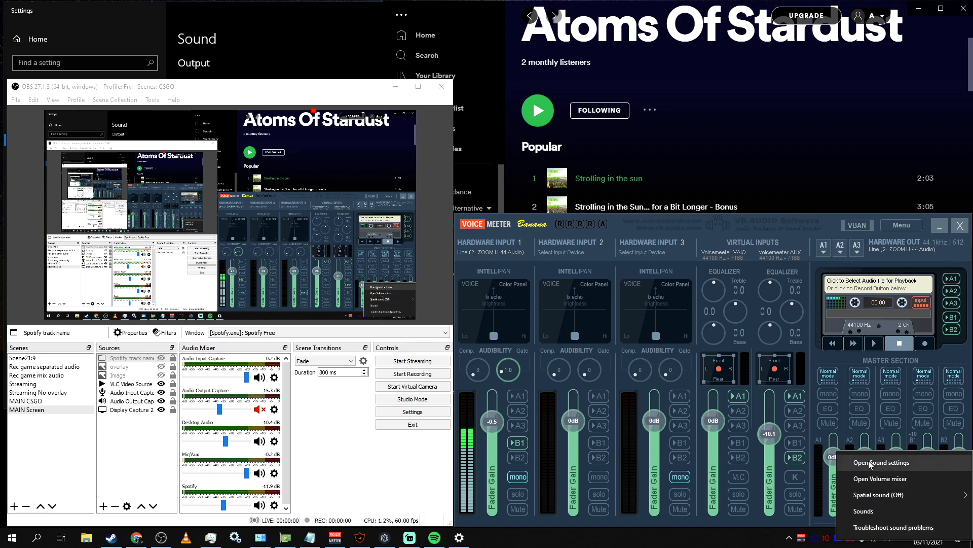
click(881, 463)
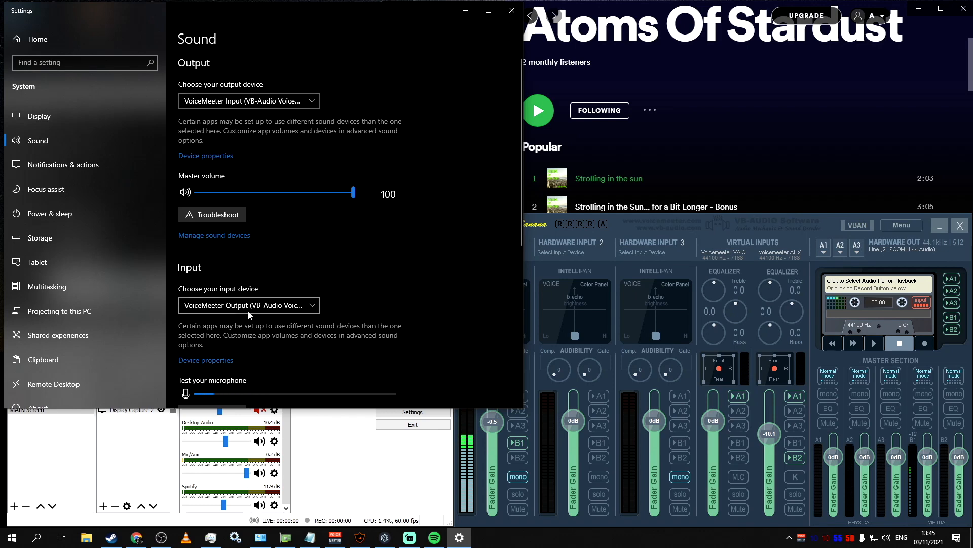
mouse_move(249, 100)
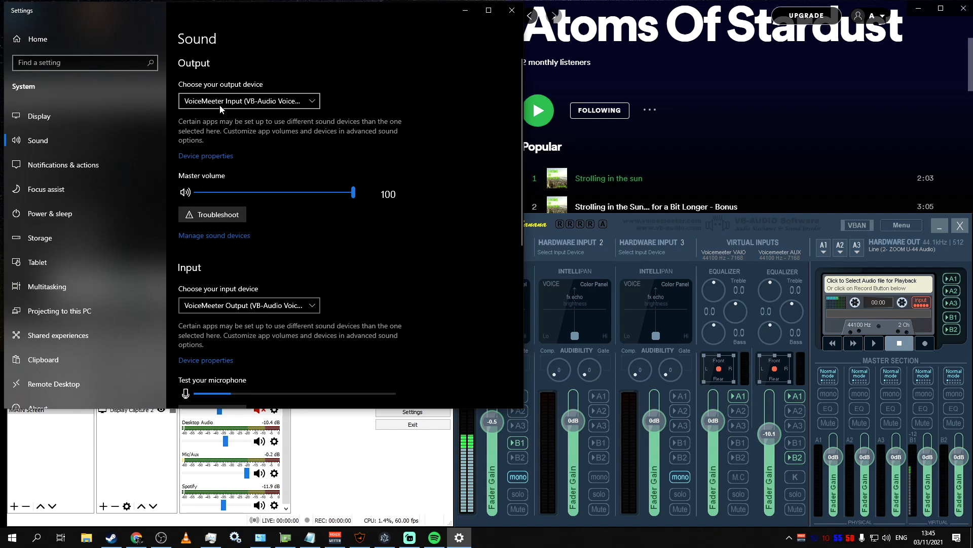
mouse_move(251, 105)
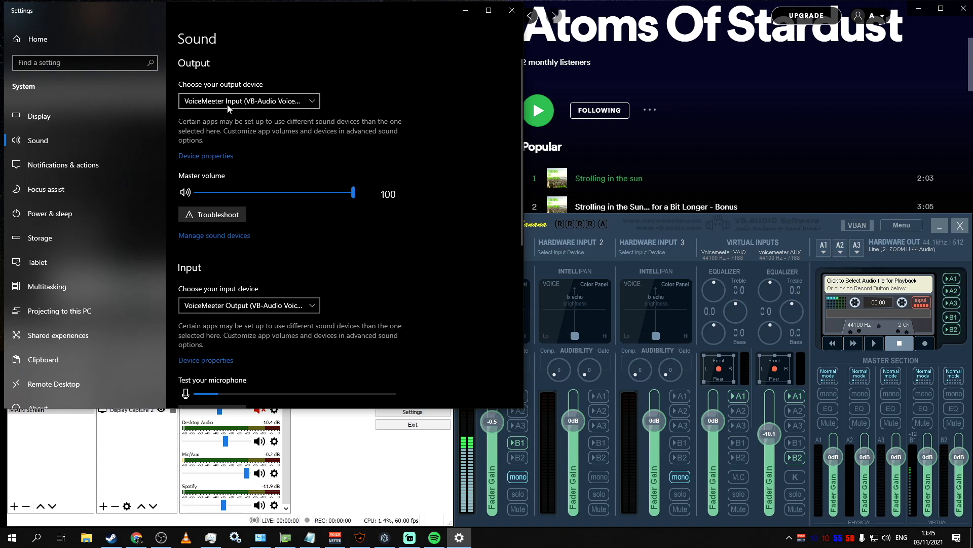
mouse_move(250, 283)
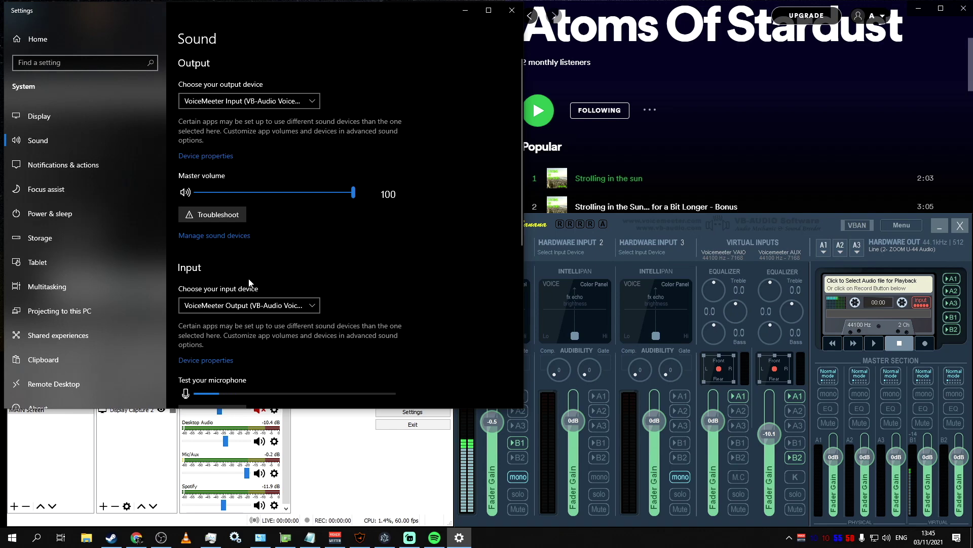
mouse_move(246, 391)
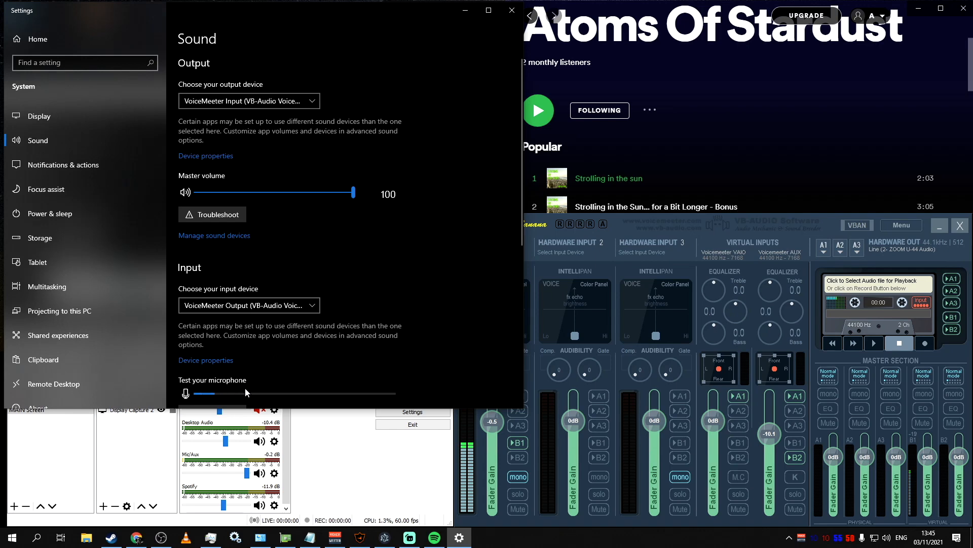
scroll(down, 3)
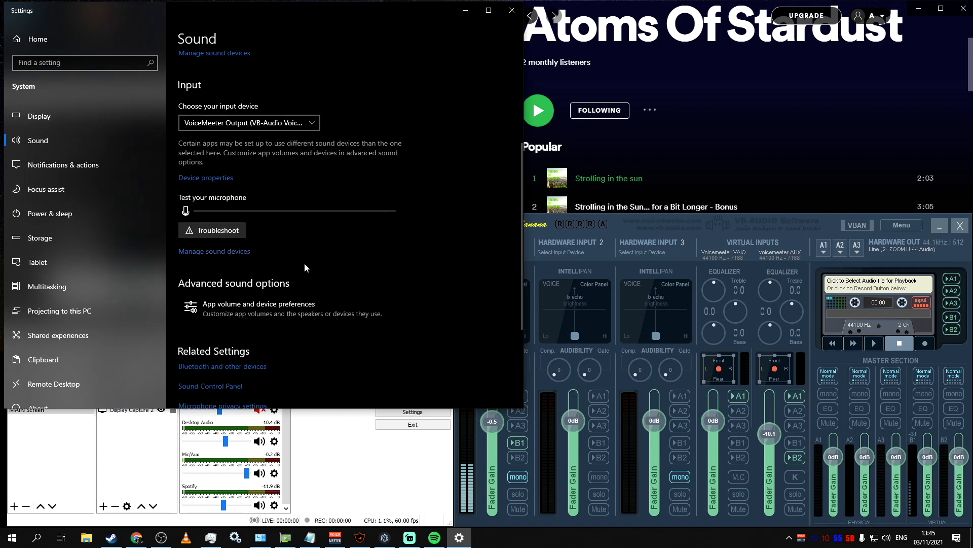
mouse_move(328, 306)
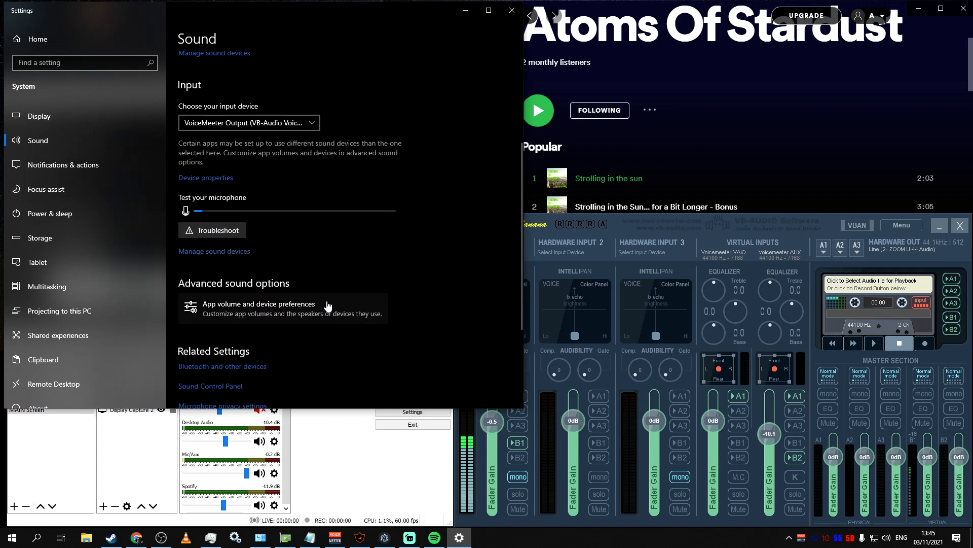
Reach App volume and device preferences and inspect Spotify Music's current output device
click(259, 307)
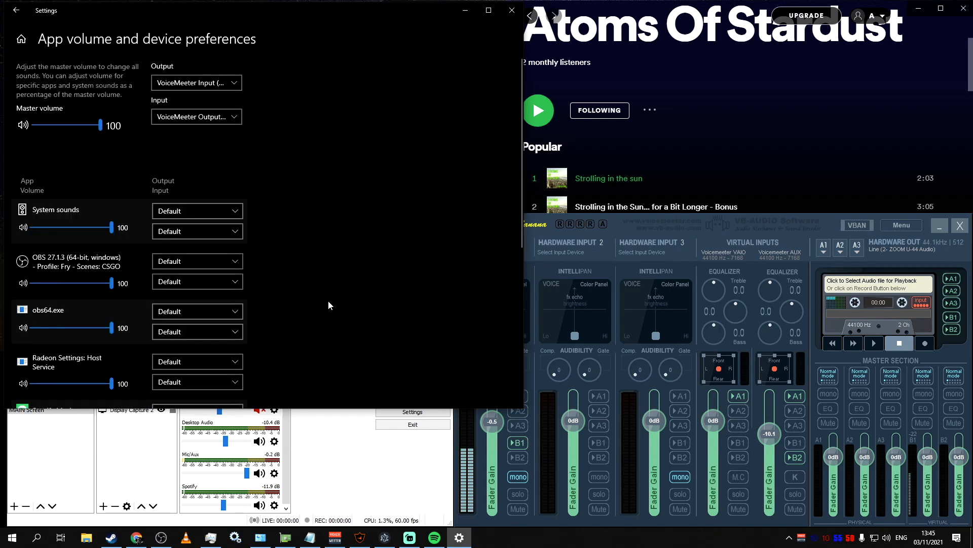
scroll(down, 3)
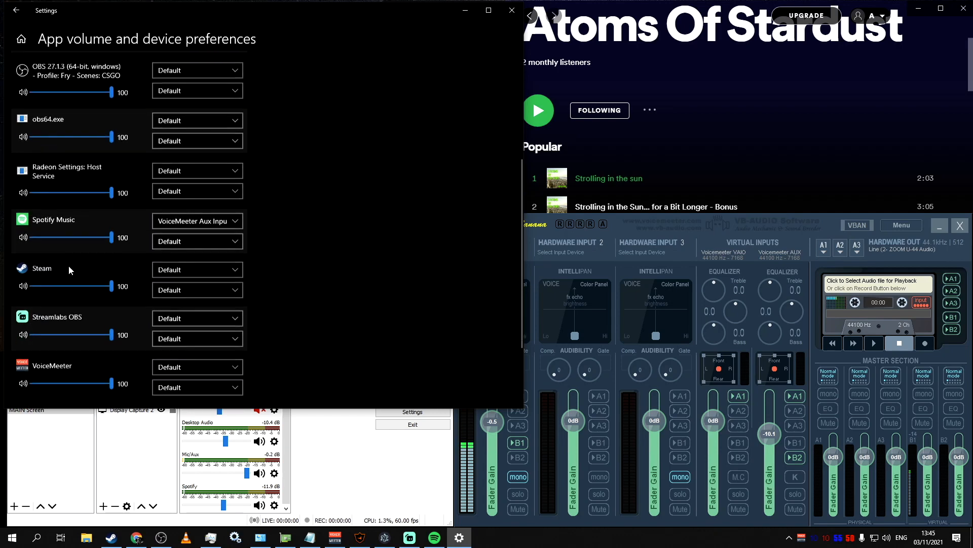
scroll(up, 3)
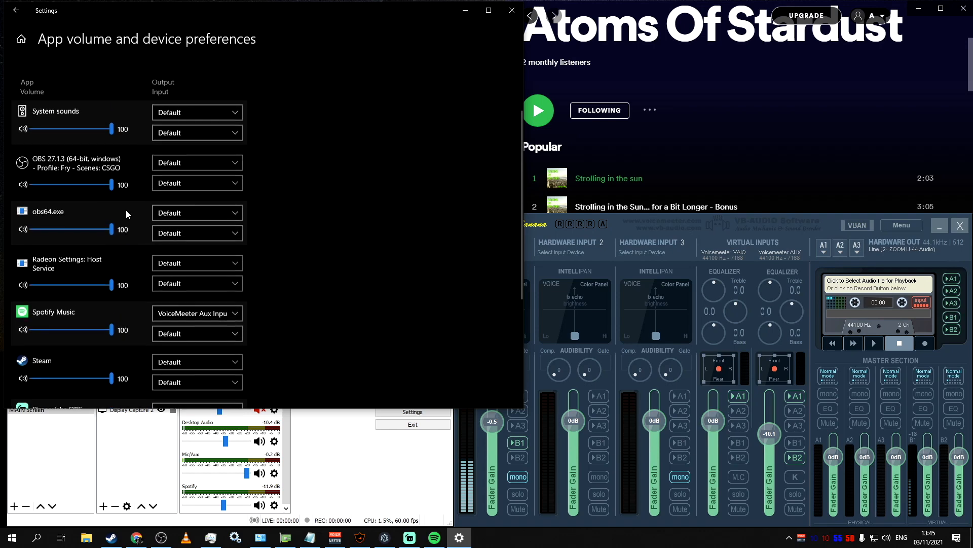
scroll(down, 3)
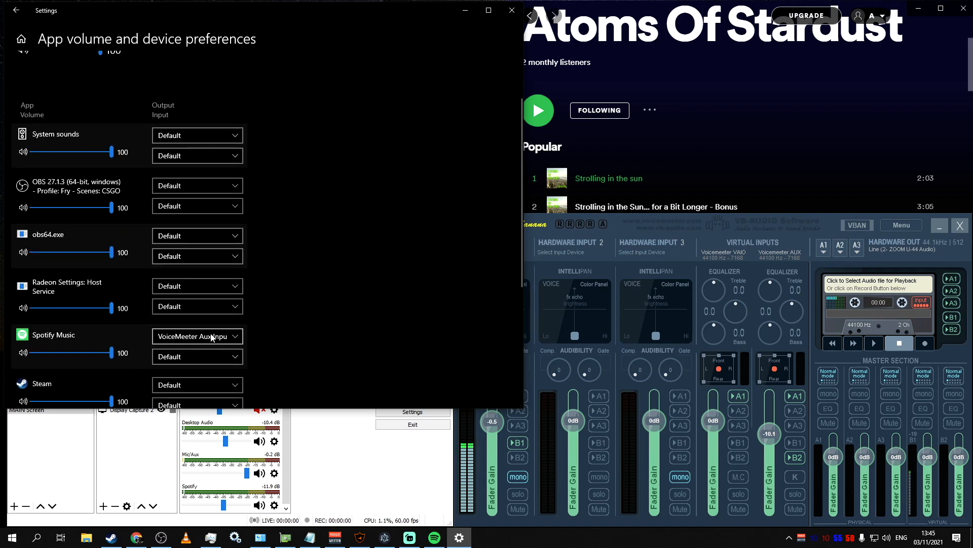
click(197, 336)
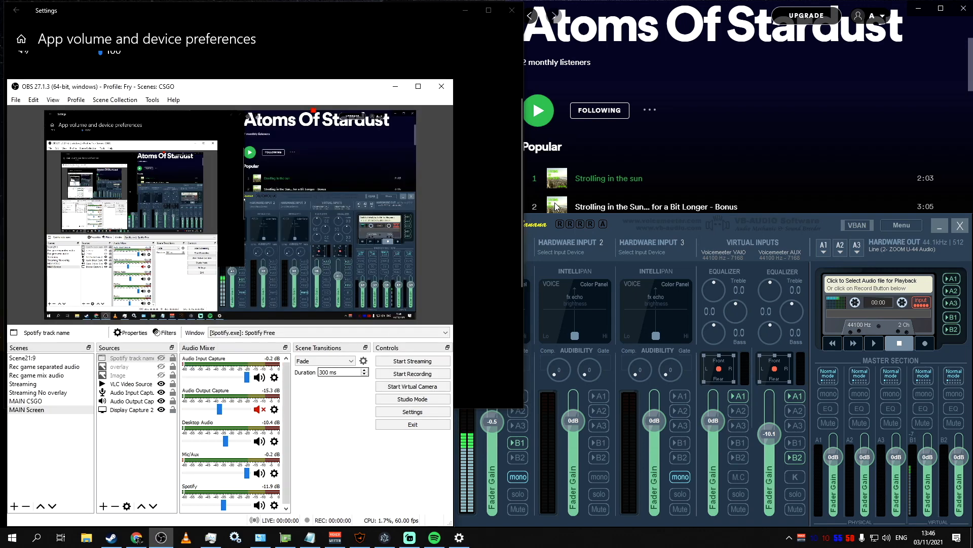
Play and pause Spotify, then route Spotify Music's output to VoiceMeeter Aux Input
click(537, 110)
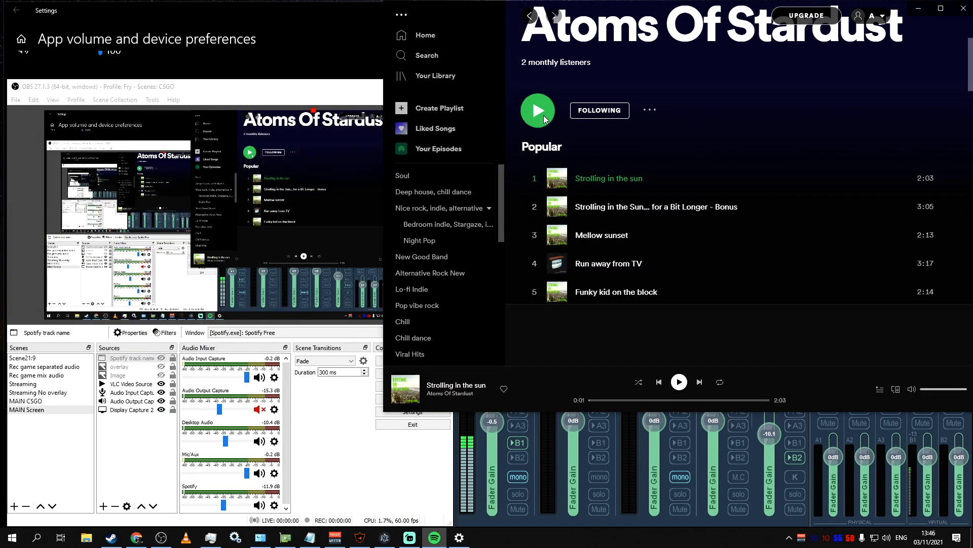
click(538, 110)
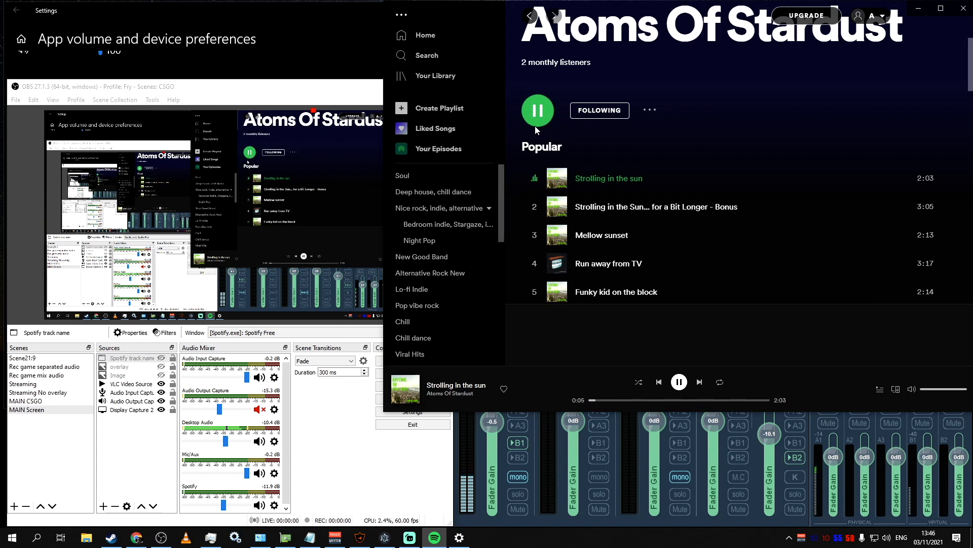
click(537, 110)
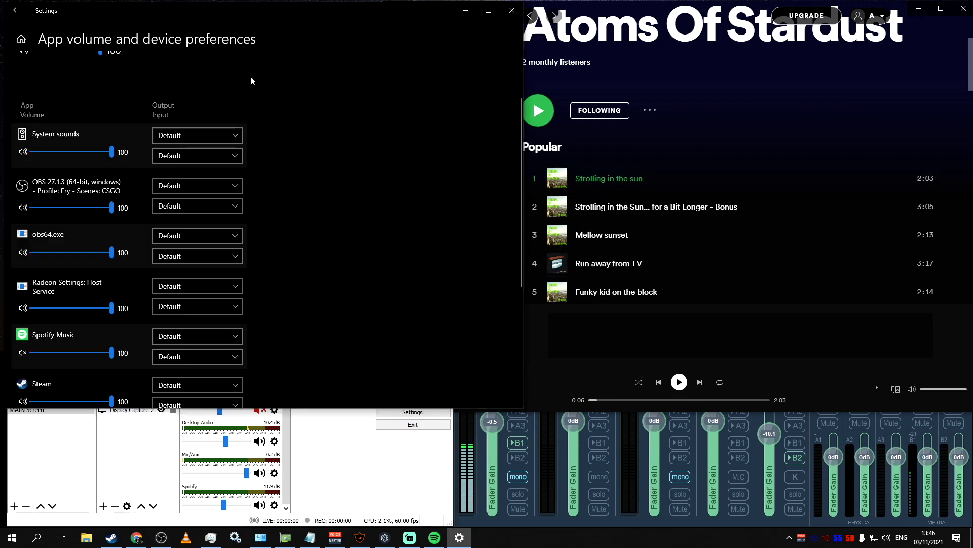
click(197, 307)
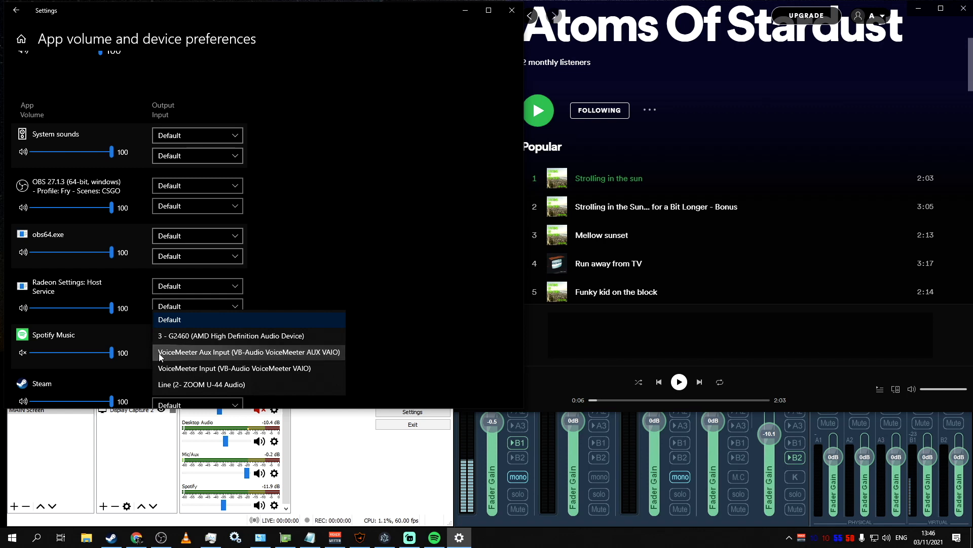
mouse_move(196, 357)
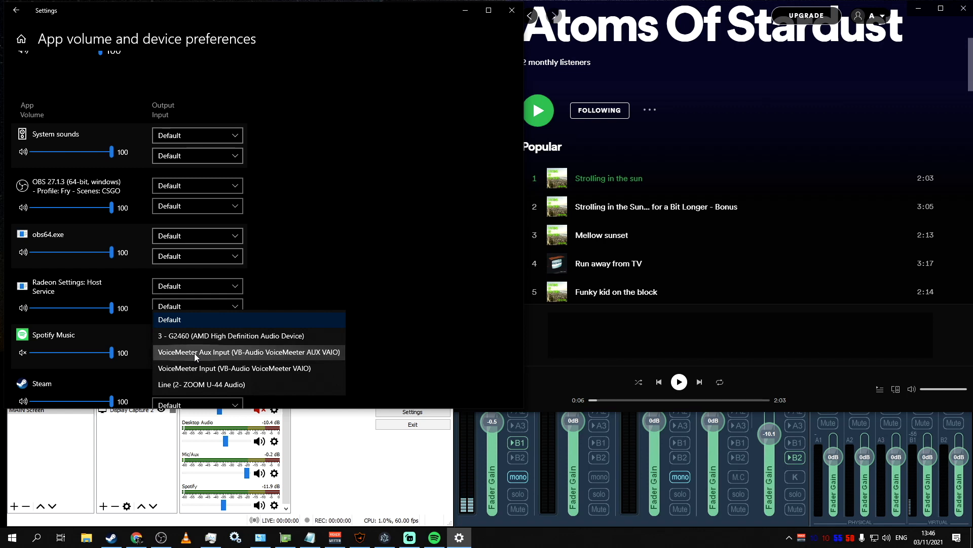
click(247, 352)
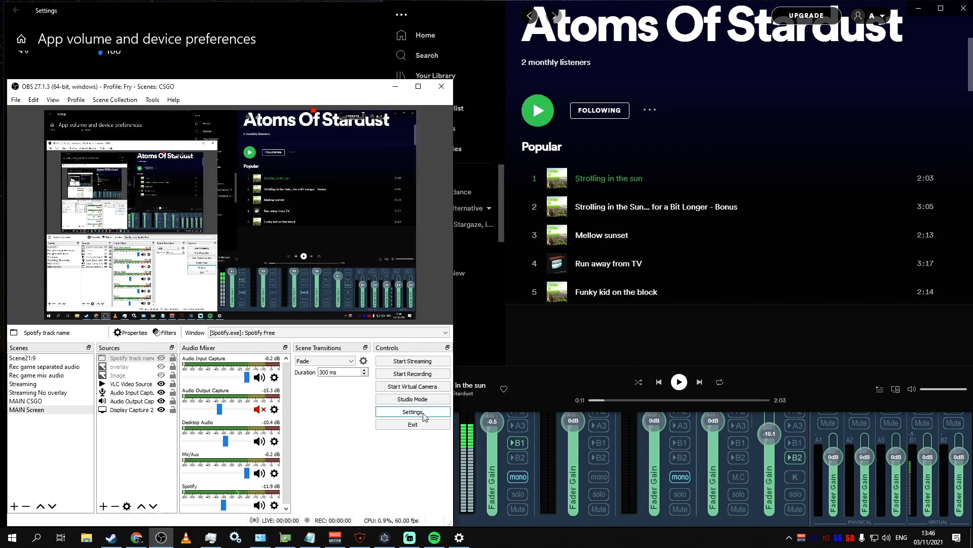
click(413, 411)
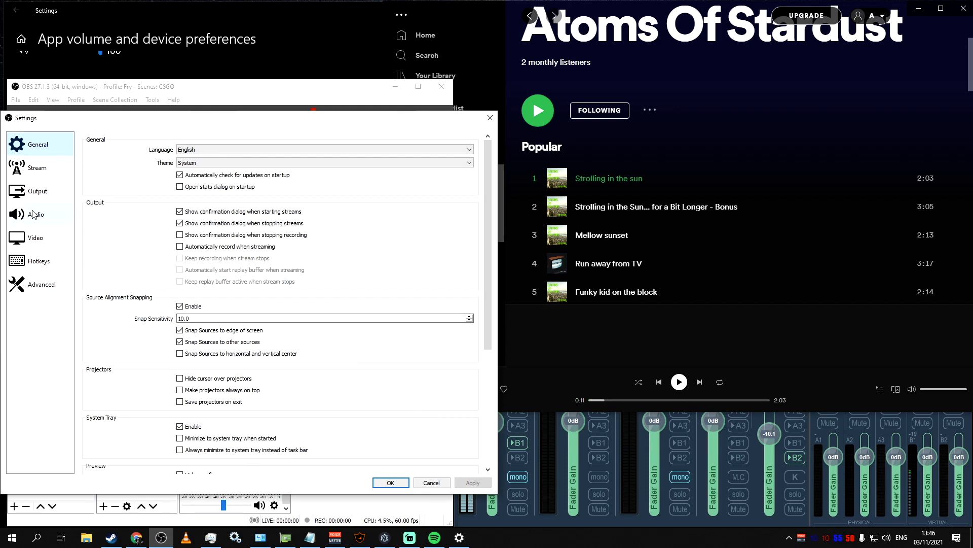
click(37, 214)
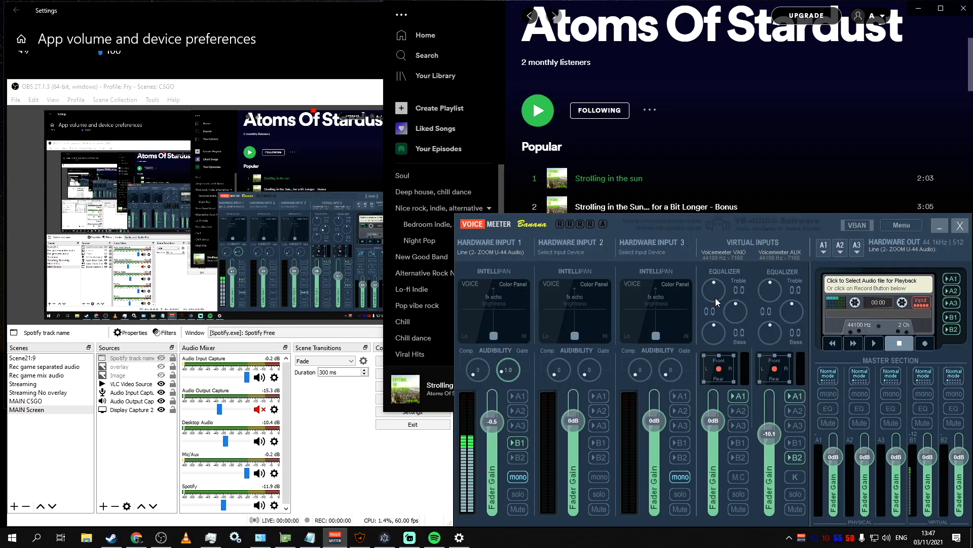
mouse_move(778, 388)
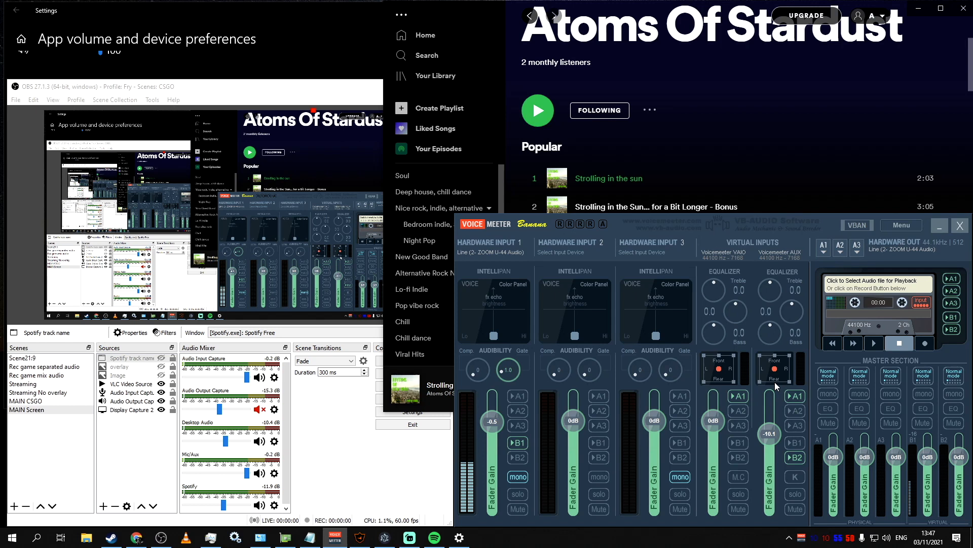
mouse_move(480, 336)
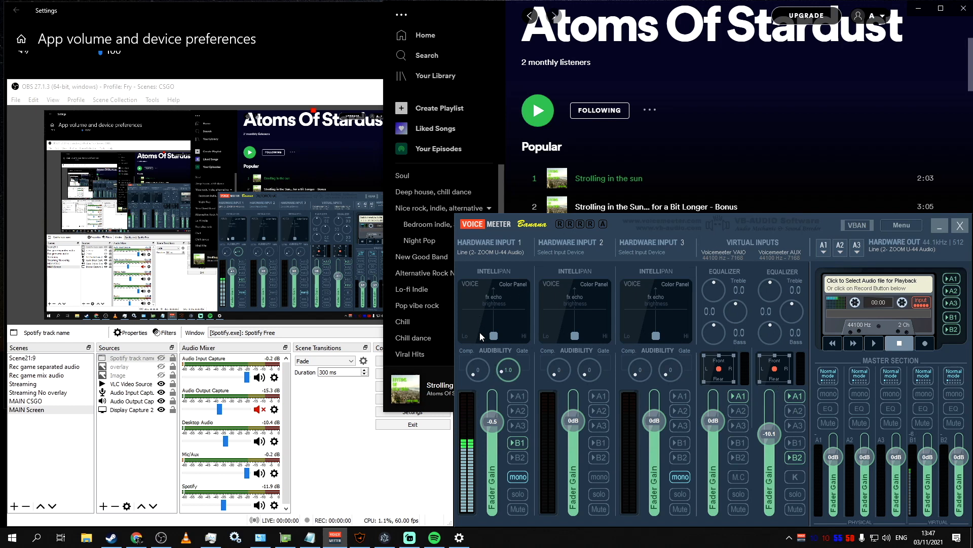
mouse_move(519, 401)
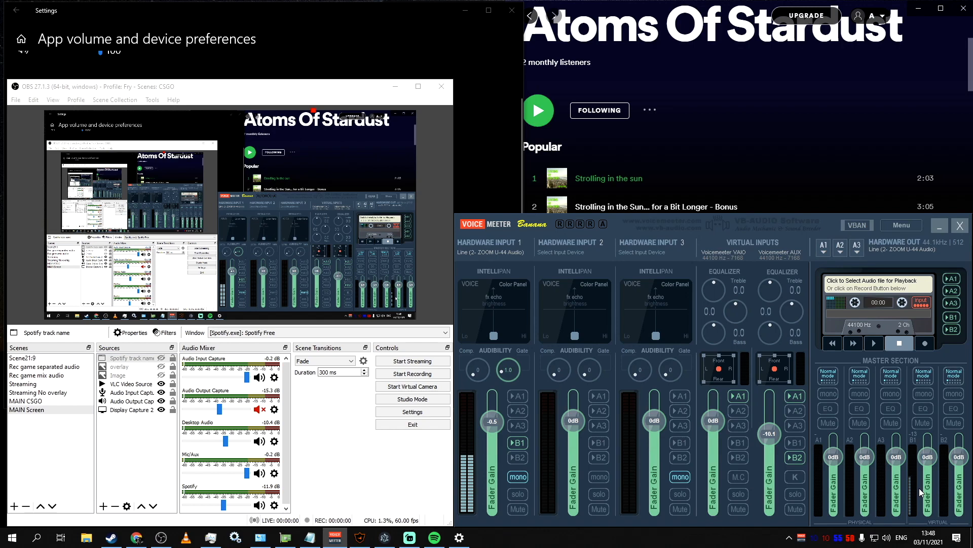
click(413, 412)
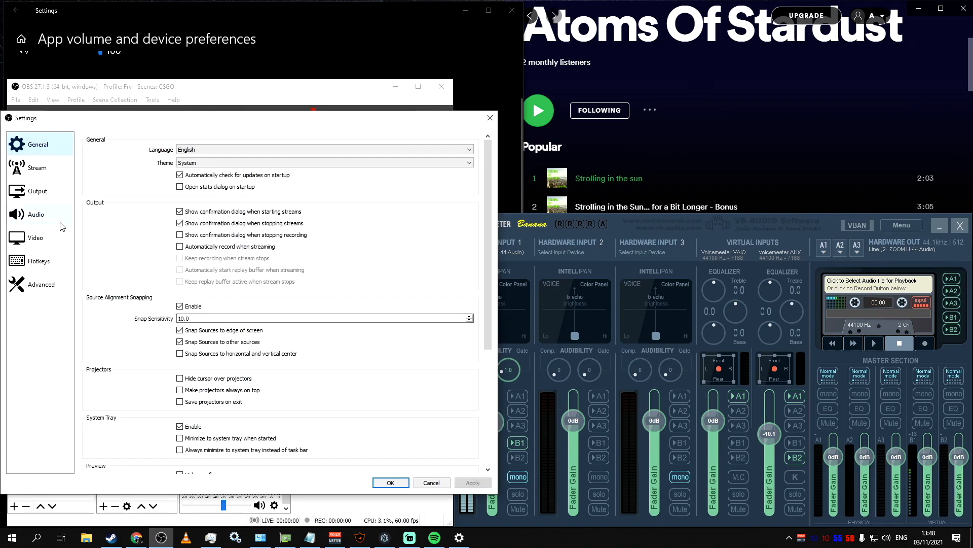
click(36, 214)
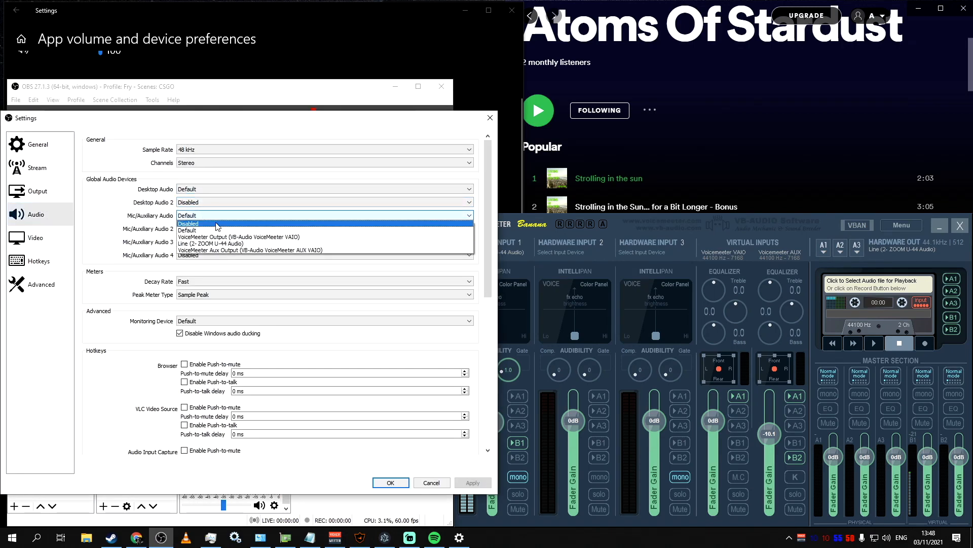
mouse_move(238, 237)
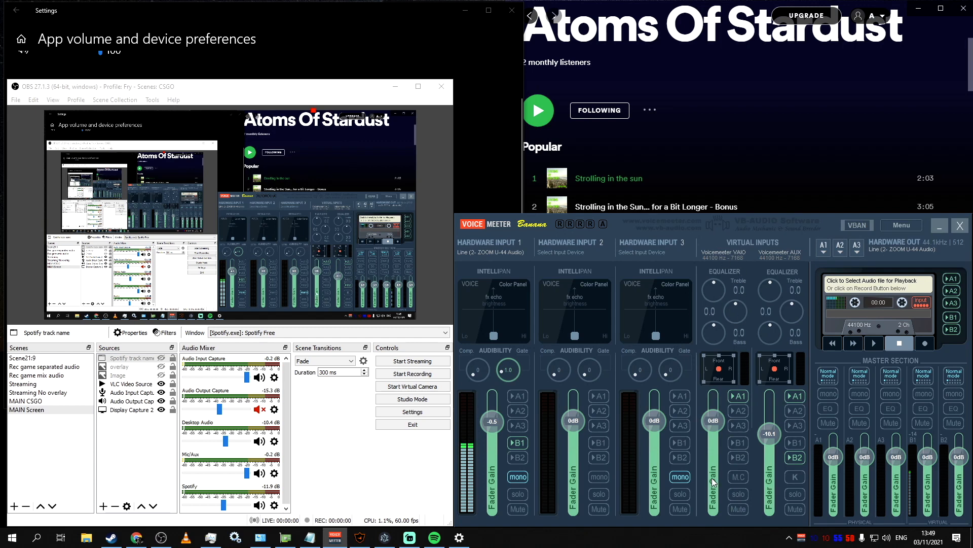
mouse_move(701, 506)
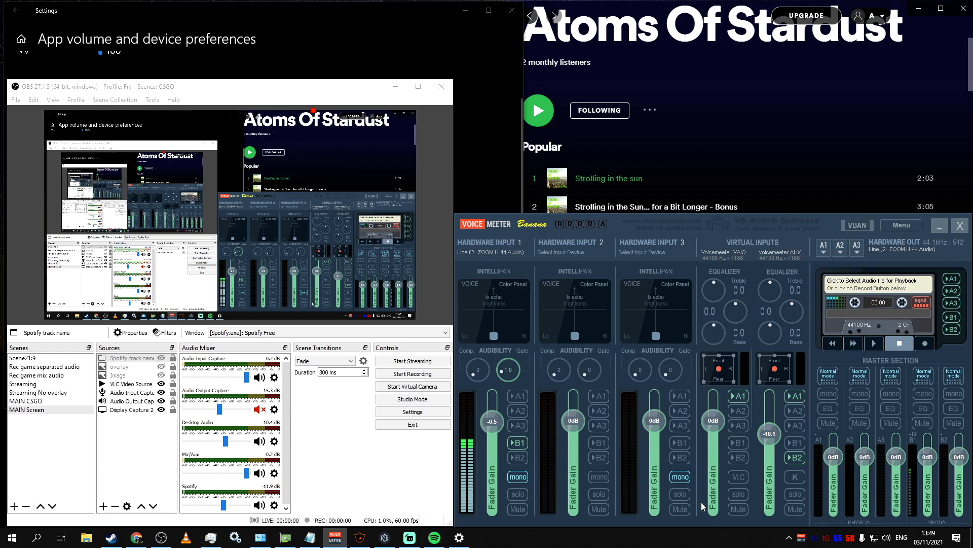
mouse_move(723, 264)
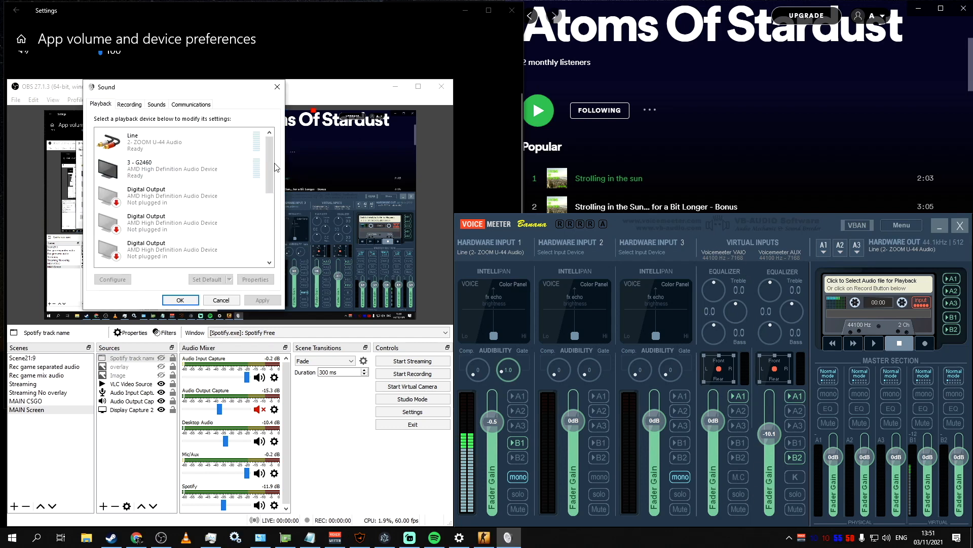
Scroll the Playback list down to the VoiceMeeter Input and Aux Input devices
scroll(down, 3)
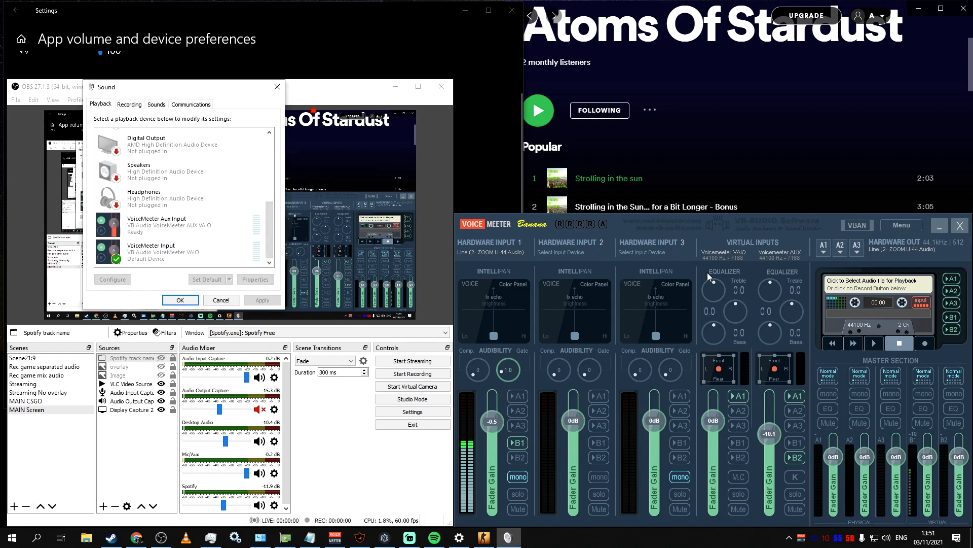
click(161, 251)
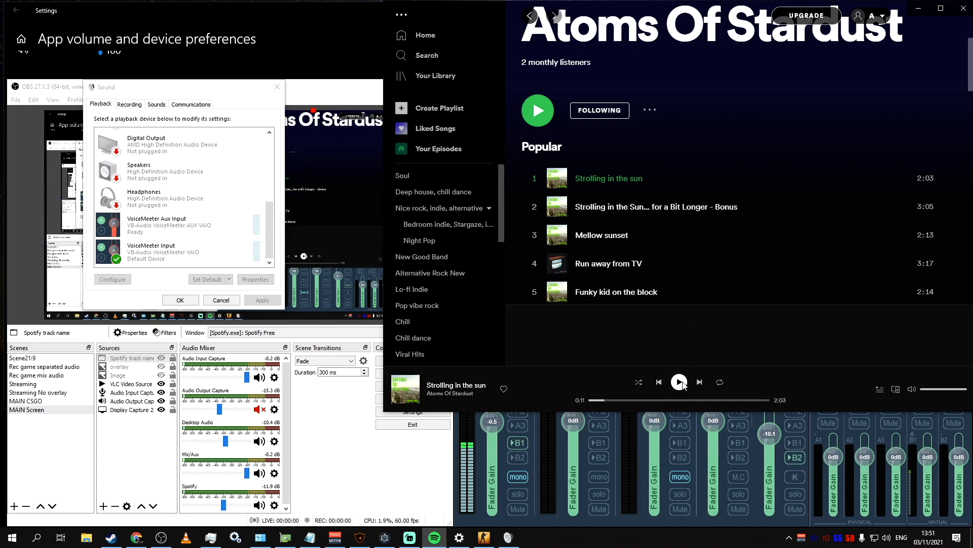
Play and pause Spotify tracks while checking OBS, then reset the A1 output gain to 0 dB
click(680, 382)
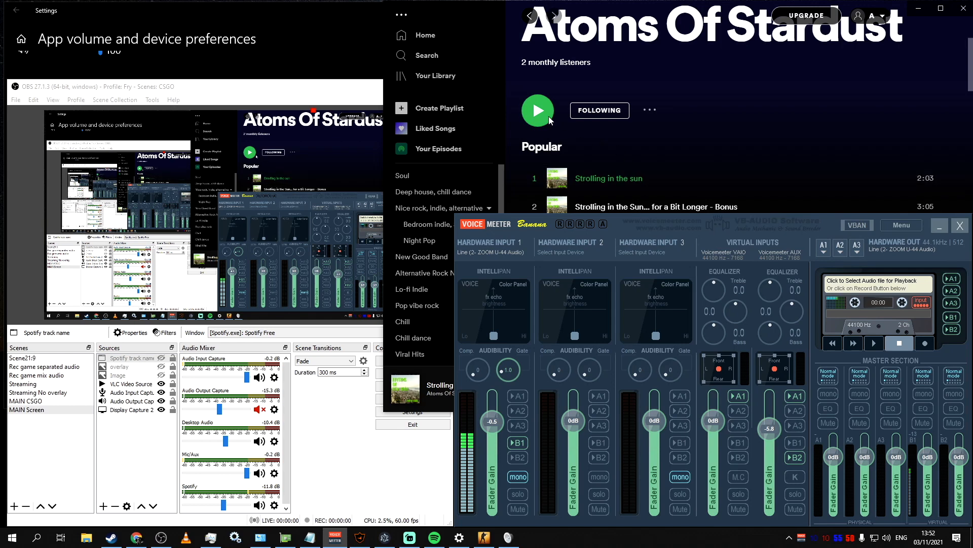
click(538, 109)
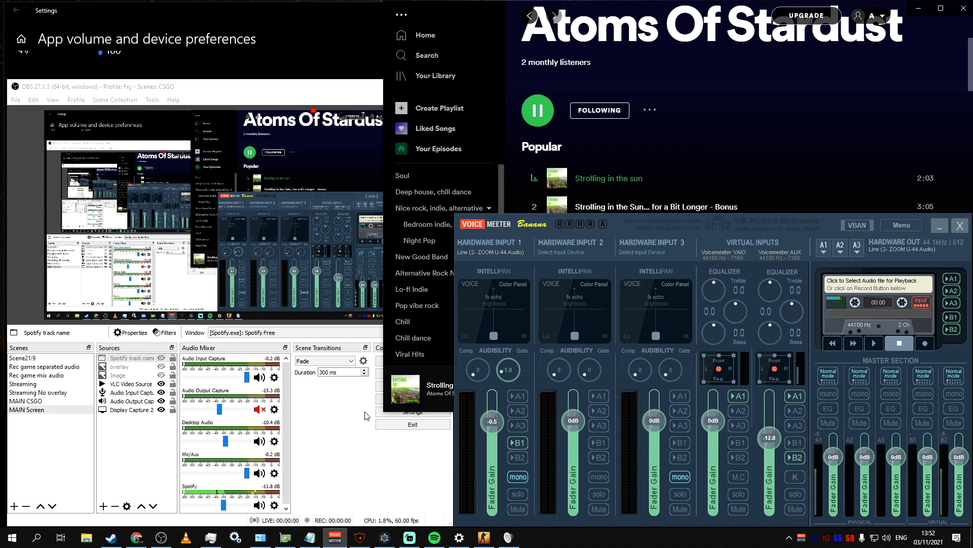
click(538, 109)
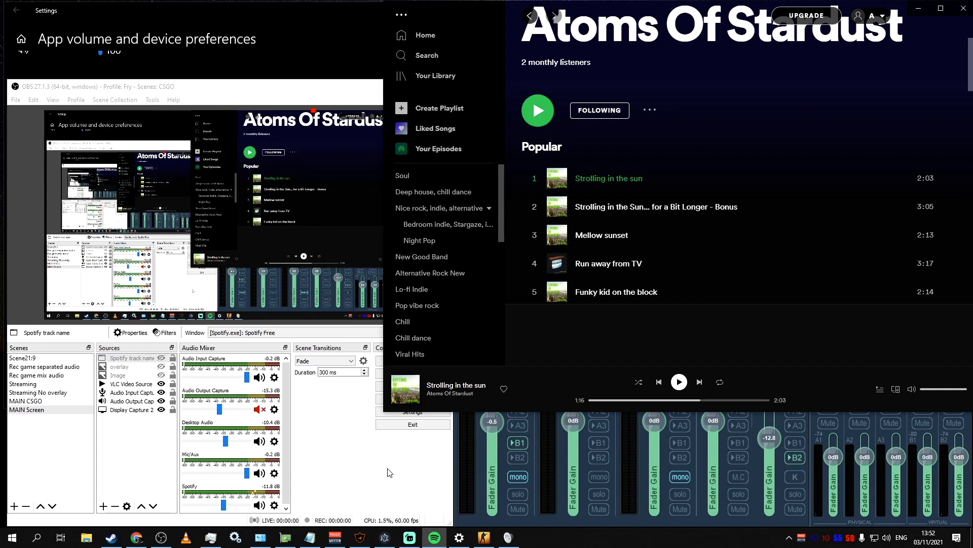
click(334, 537)
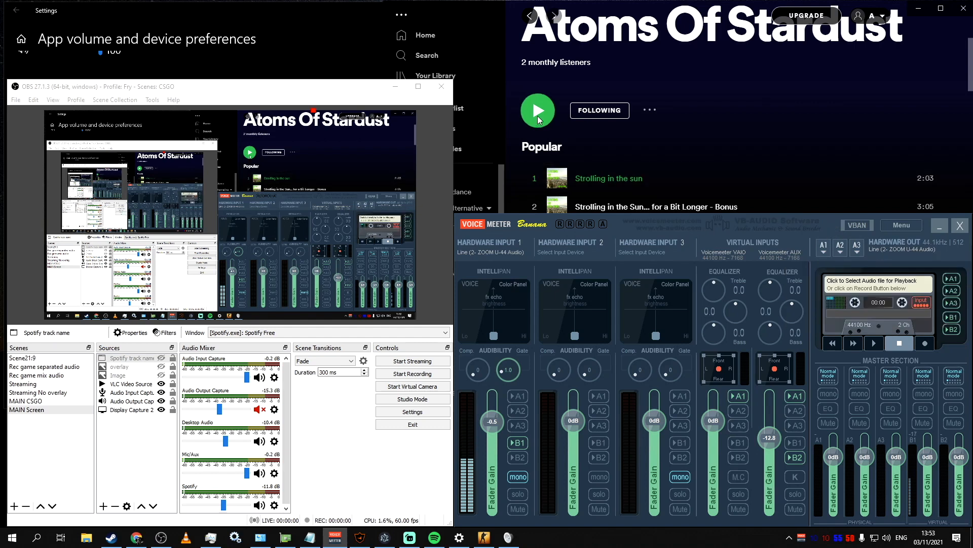
click(537, 110)
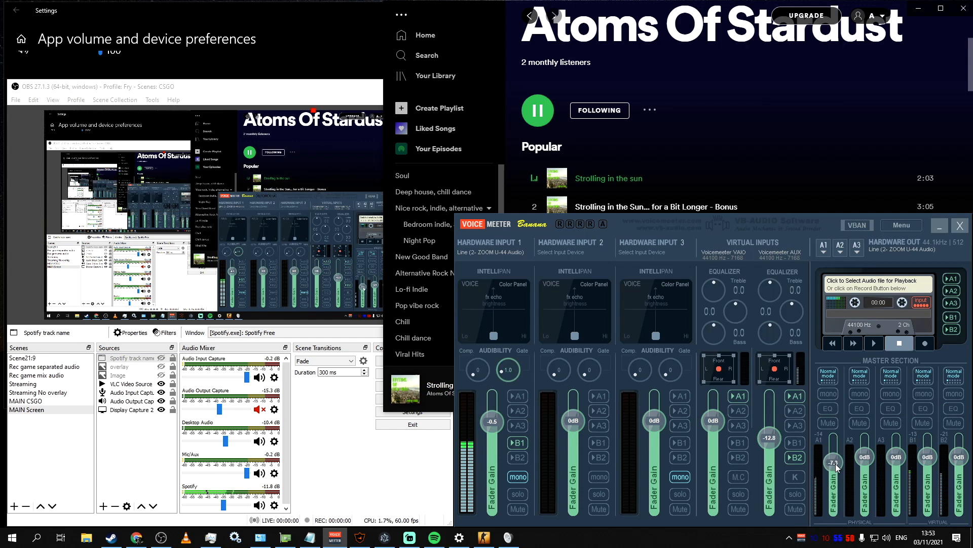
click(537, 109)
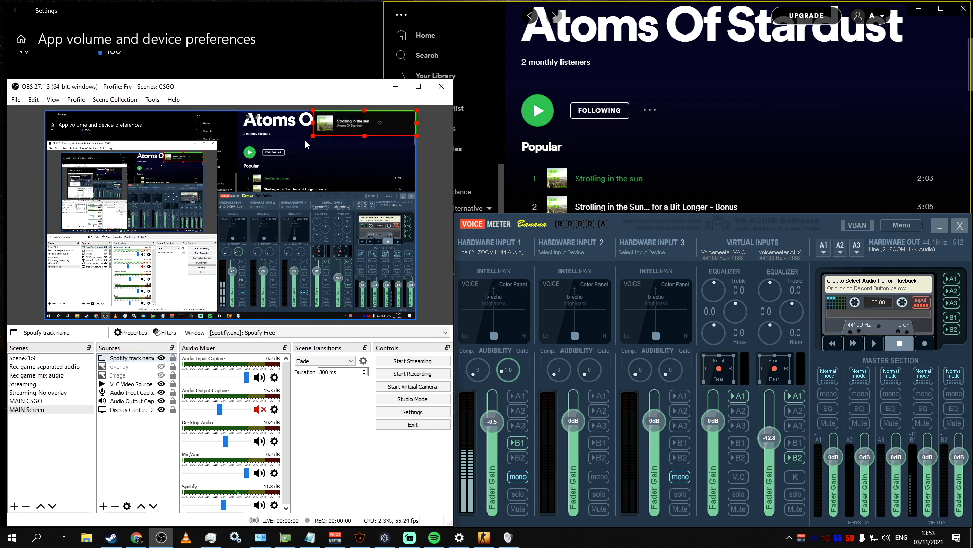
Cancel the Spotify track name capture's Properties, then Alt-crop and resize it in the preview
double_click(131, 358)
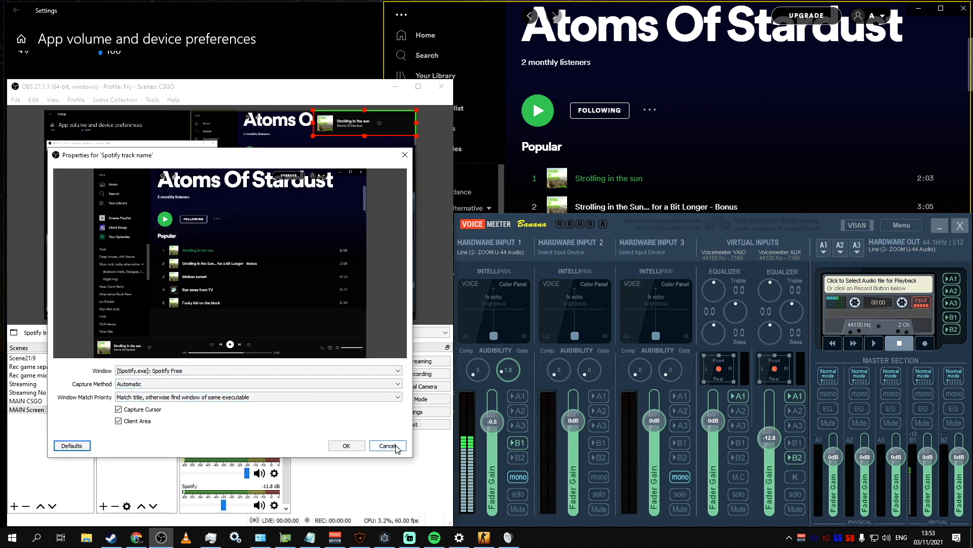
click(386, 446)
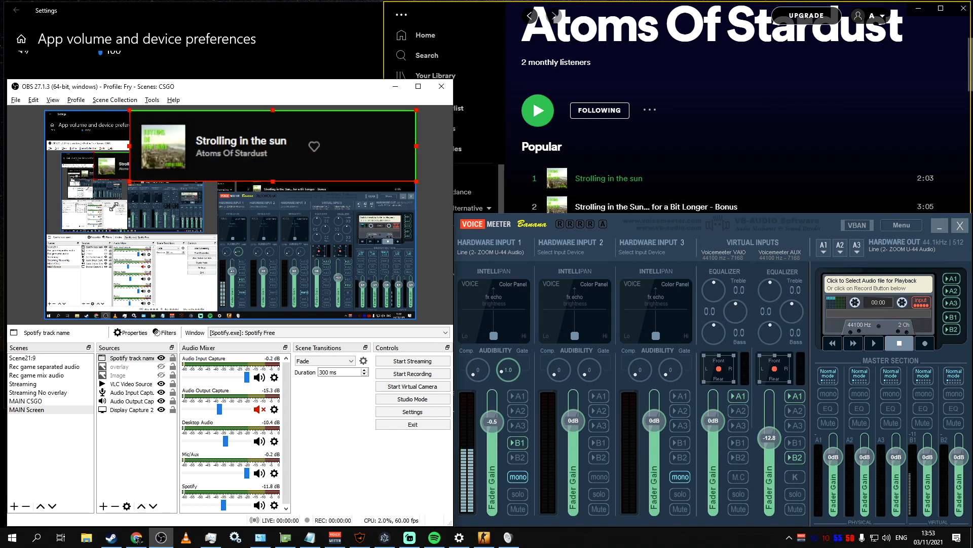
key(alt)
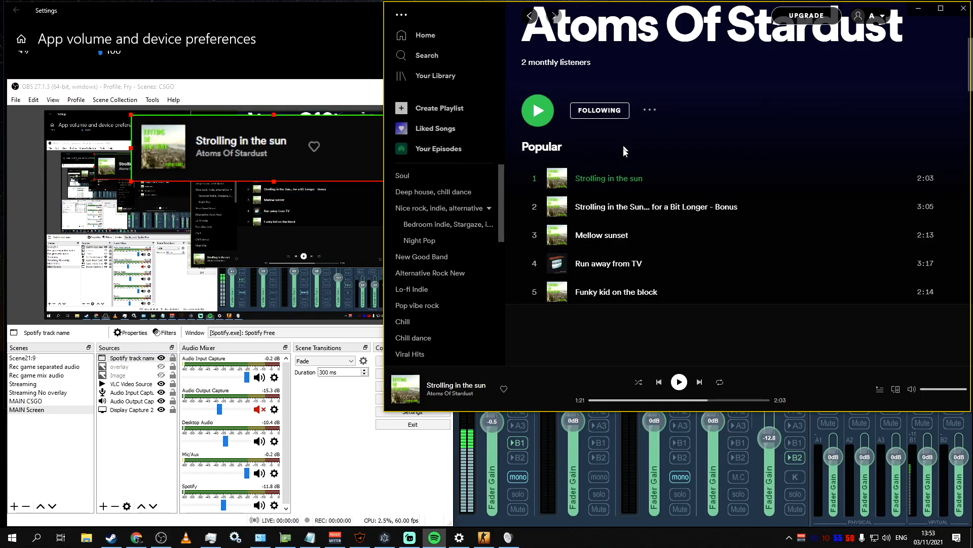
Bring the Voicemeeter mixer forward and reach the Windows microphone privacy page
click(334, 536)
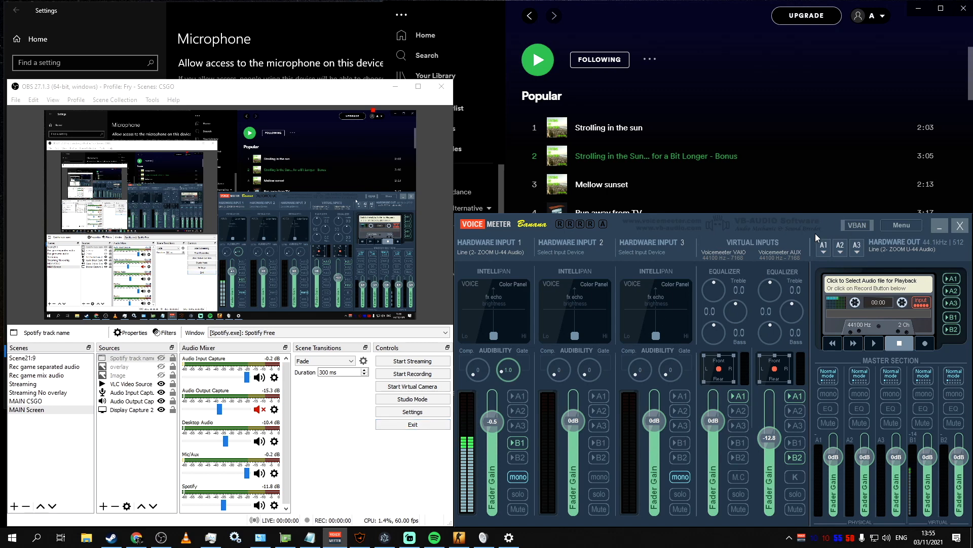
mouse_move(899, 228)
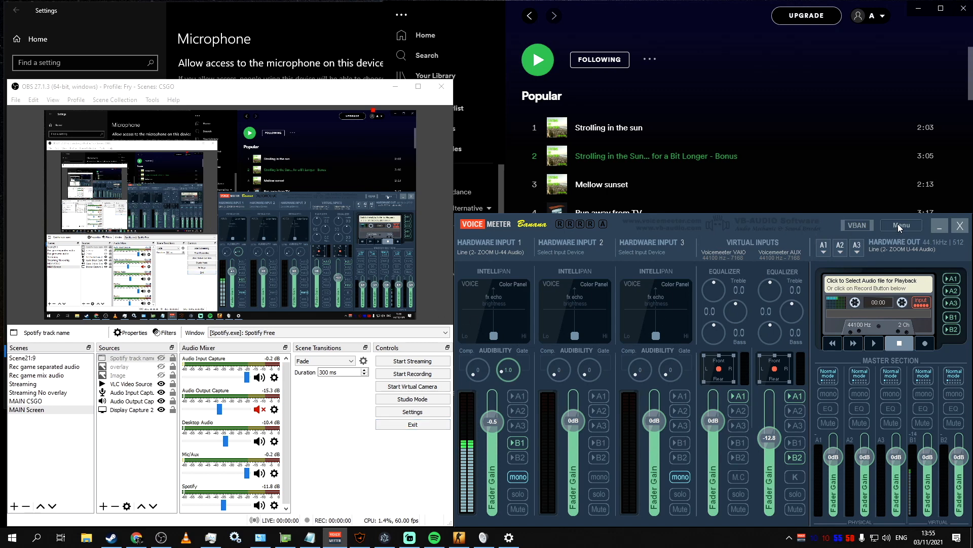
mouse_move(896, 225)
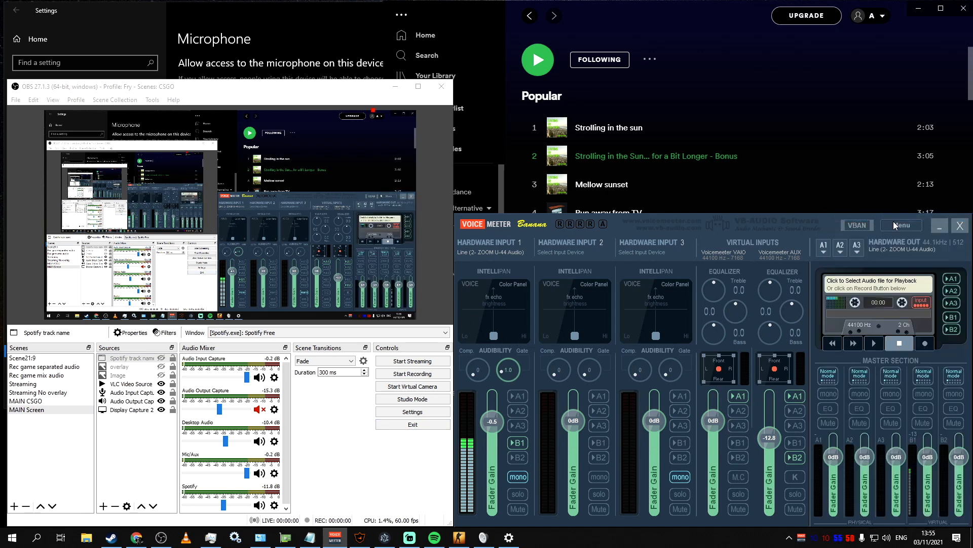
click(900, 225)
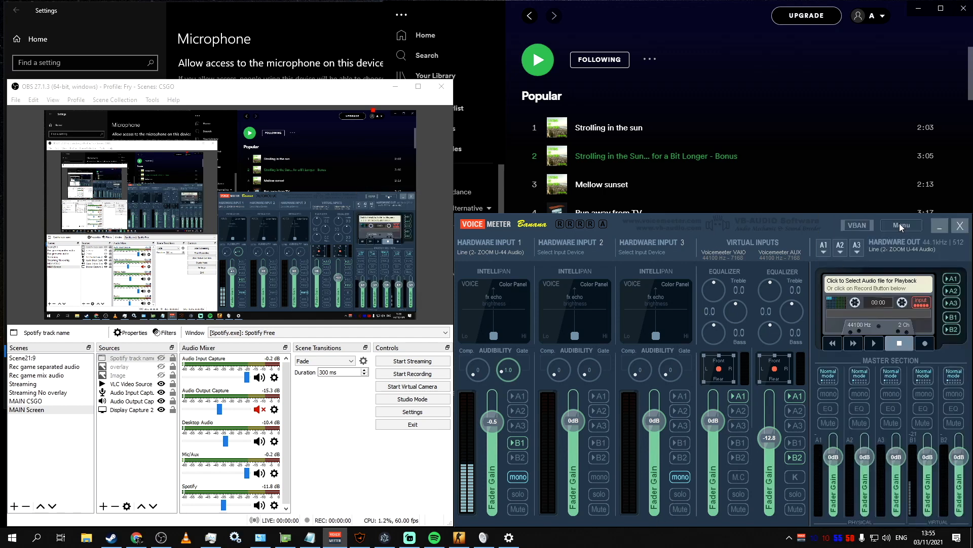
click(900, 225)
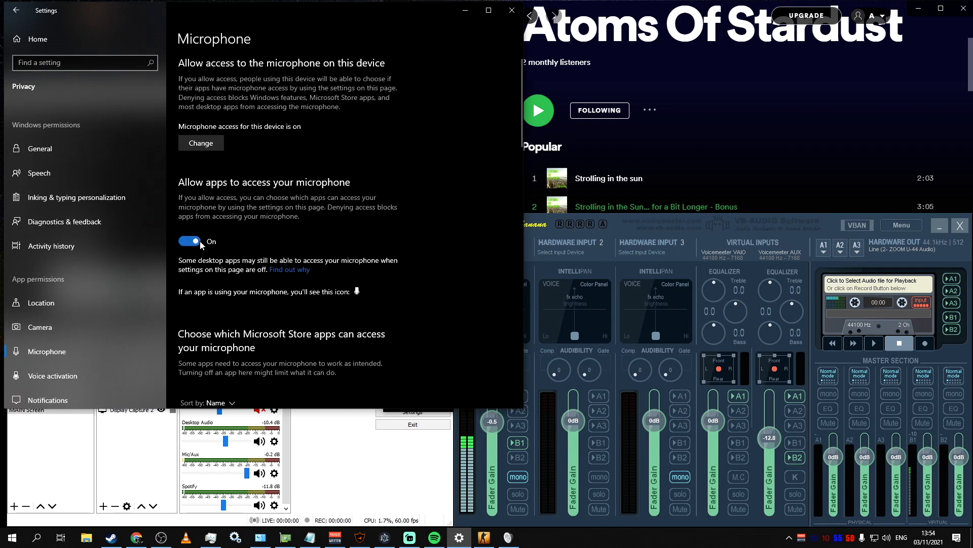
Scroll through the microphone app lists confirming app and desktop-app access are on
scroll(down, 3)
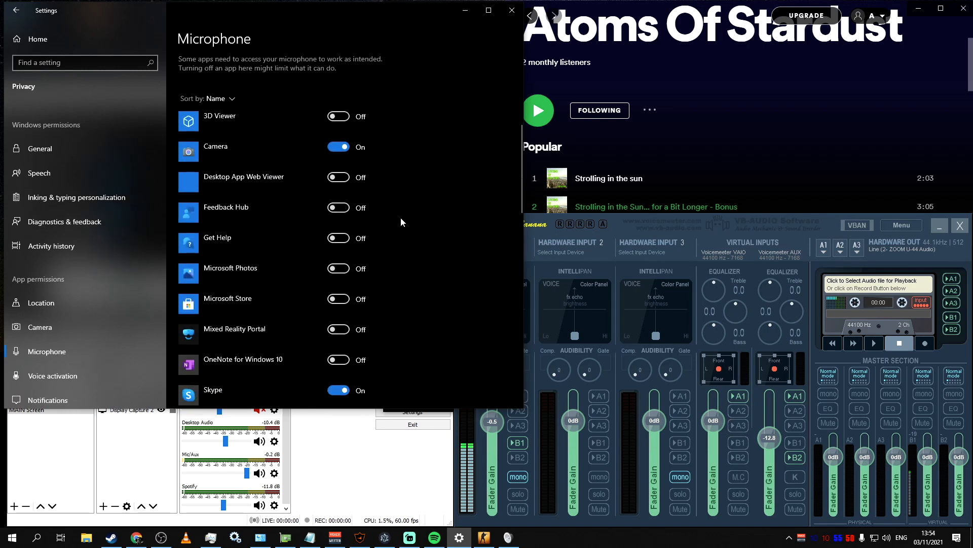
scroll(down, 3)
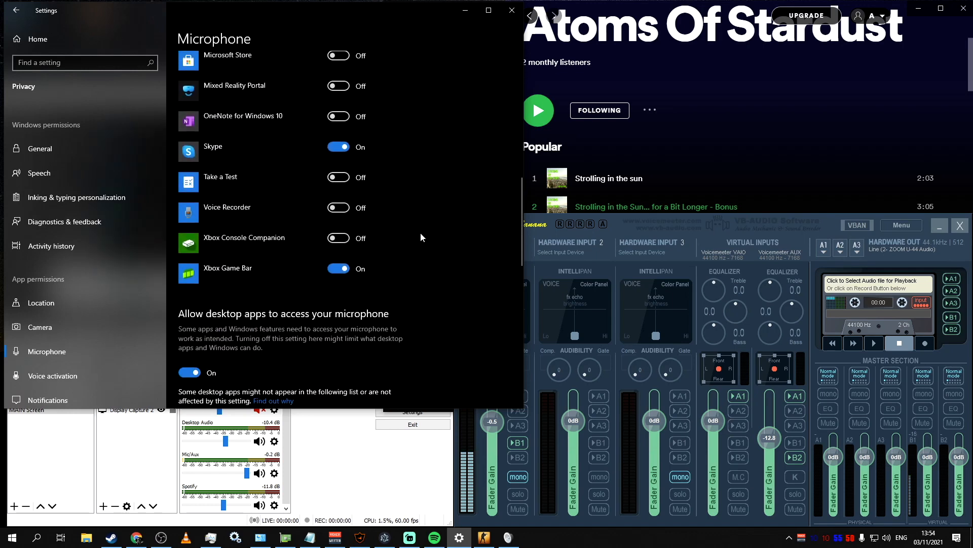
scroll(down, 3)
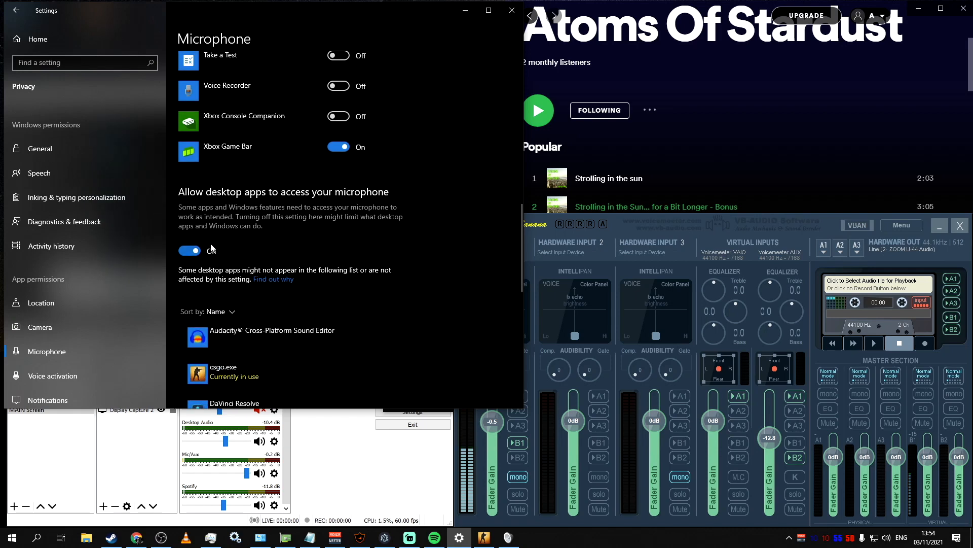
scroll(down, 3)
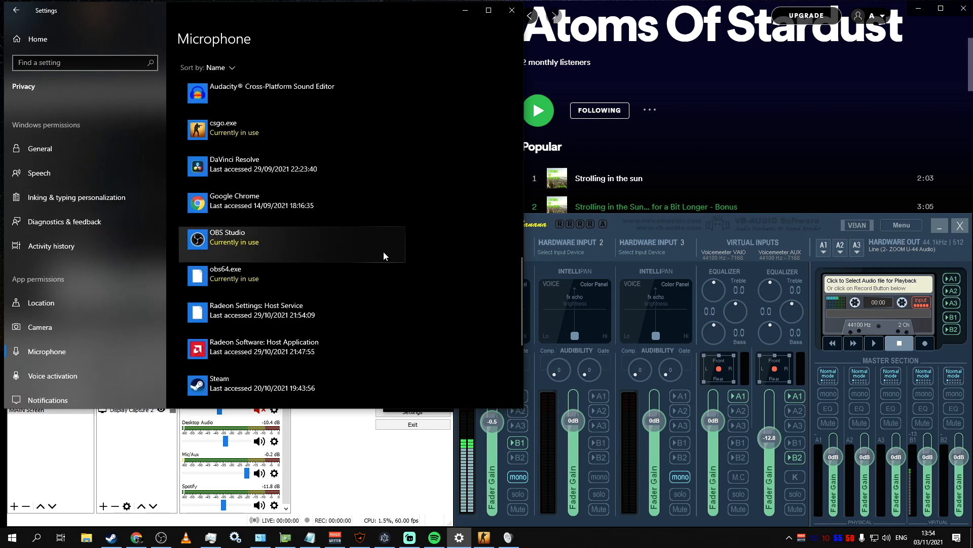
scroll(down, 3)
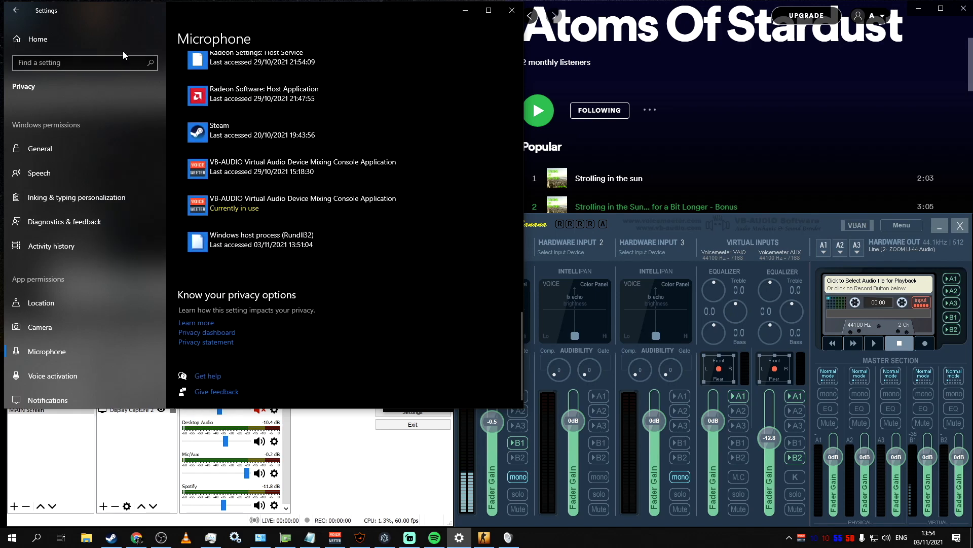
Visit General privacy settings and return to Microphone to verify OBS Studio is using it
click(40, 150)
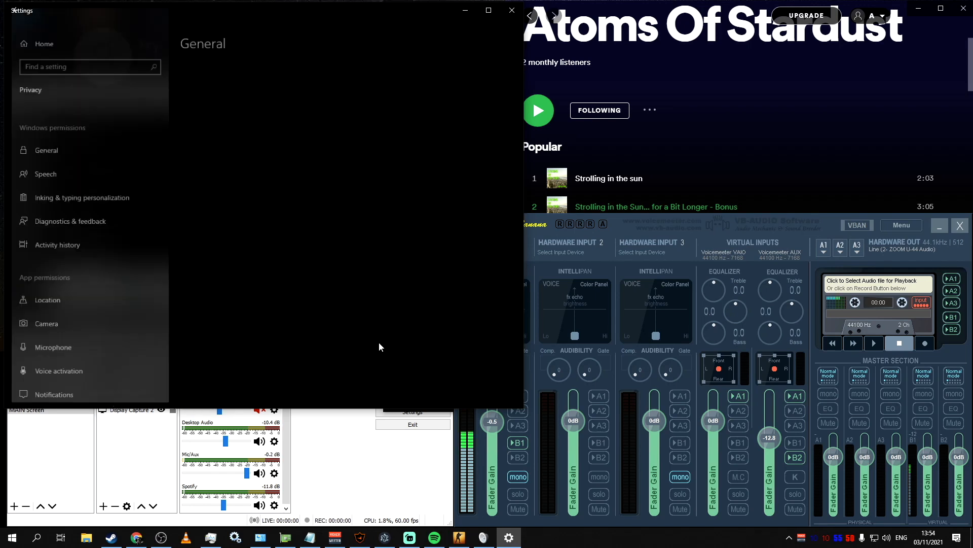
click(52, 347)
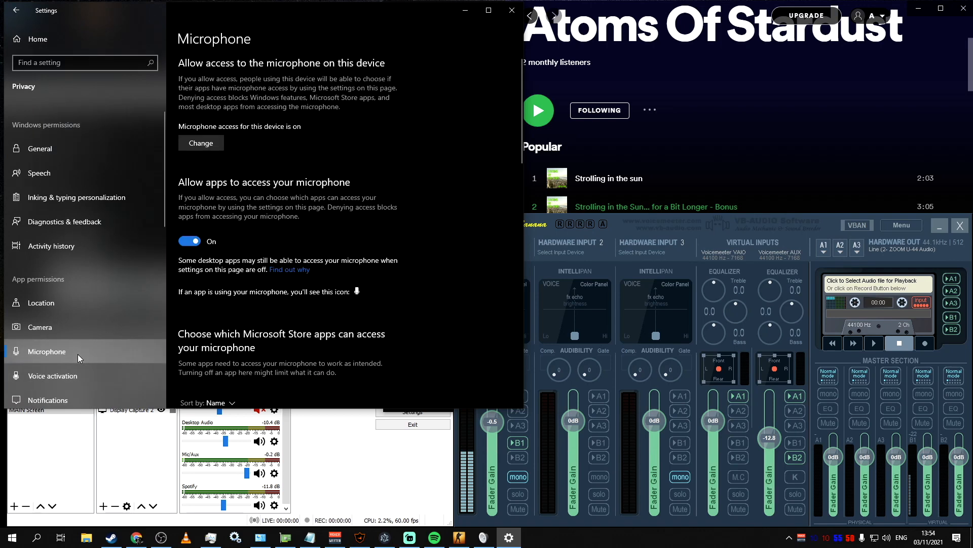
scroll(down, 3)
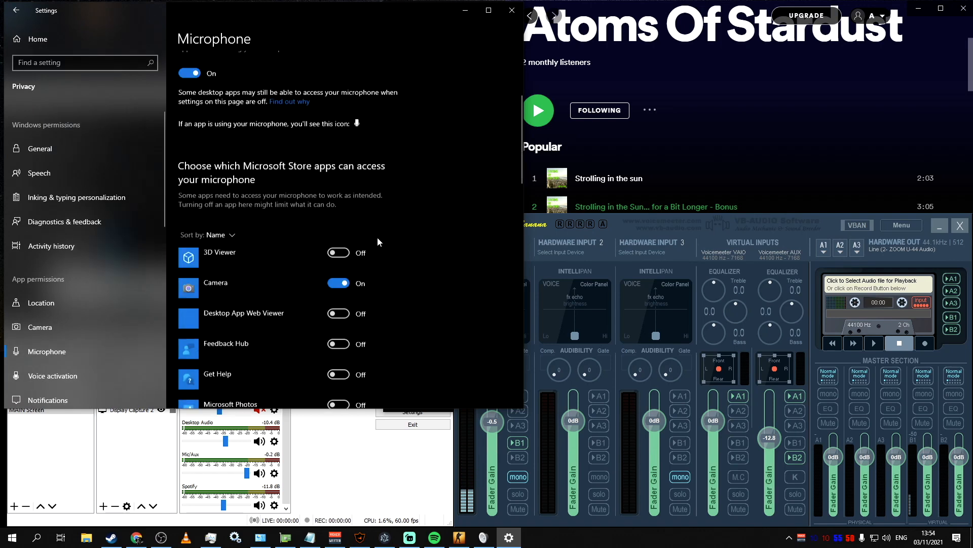
scroll(down, 3)
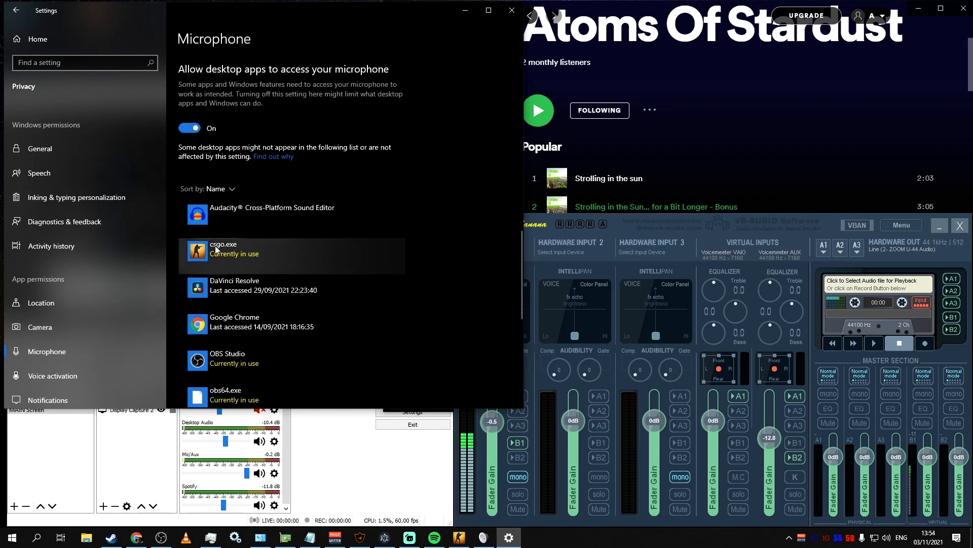
scroll(down, 3)
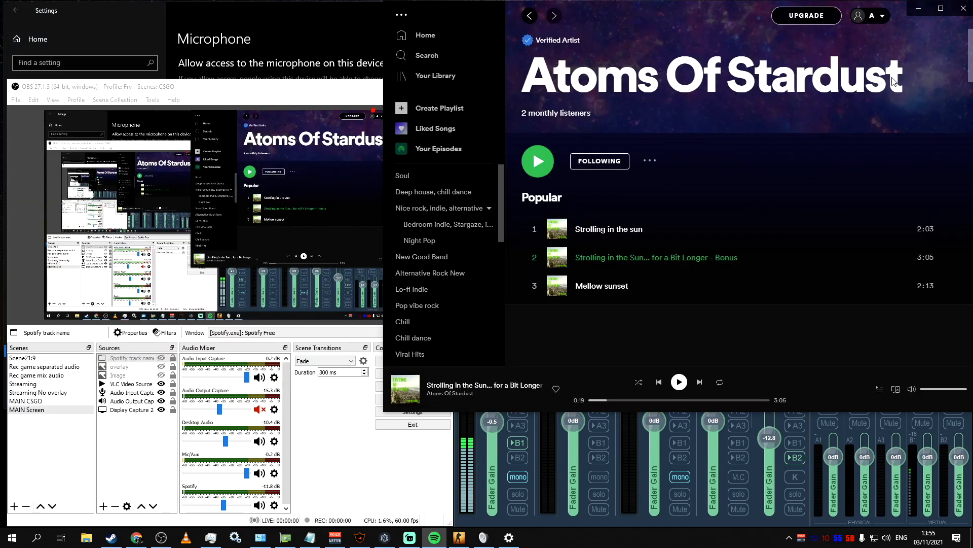
mouse_move(856, 88)
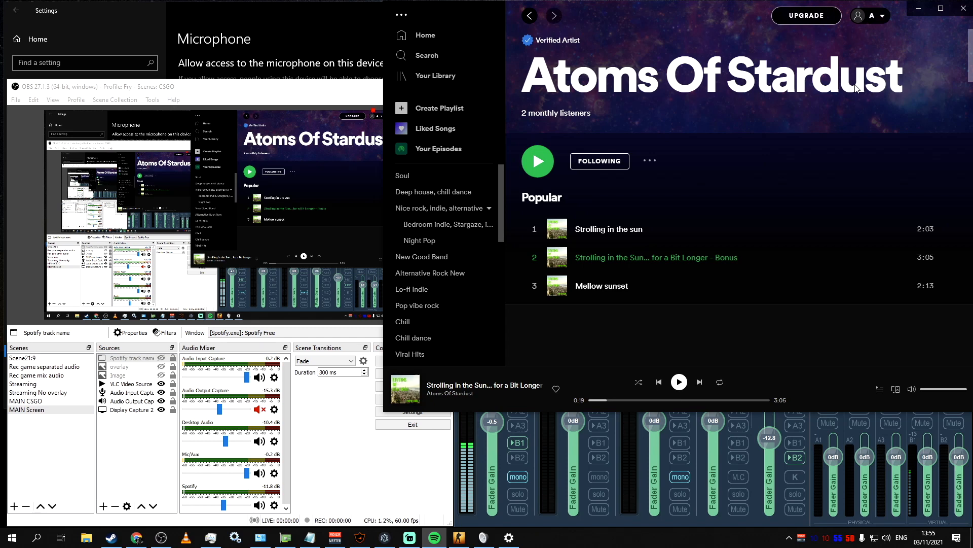
mouse_move(734, 212)
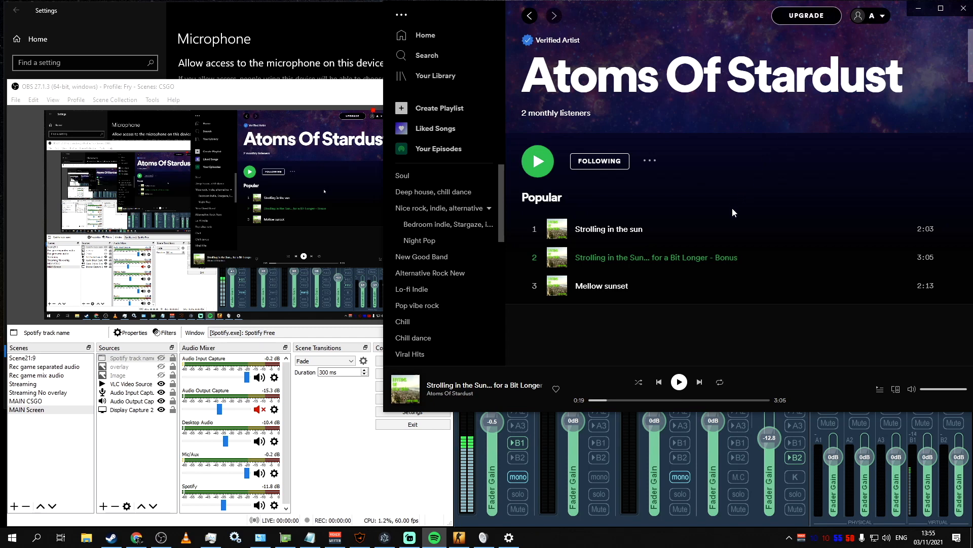
Open the artist's 'FREE MUSIC for your Twitch/Youtube streams' playlist under Artist Playlists
scroll(down, 3)
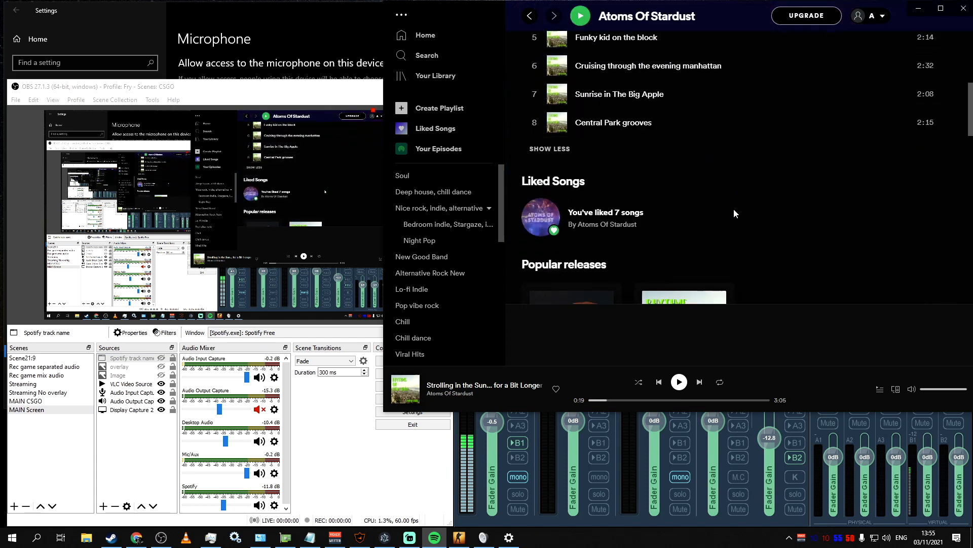
scroll(down, 3)
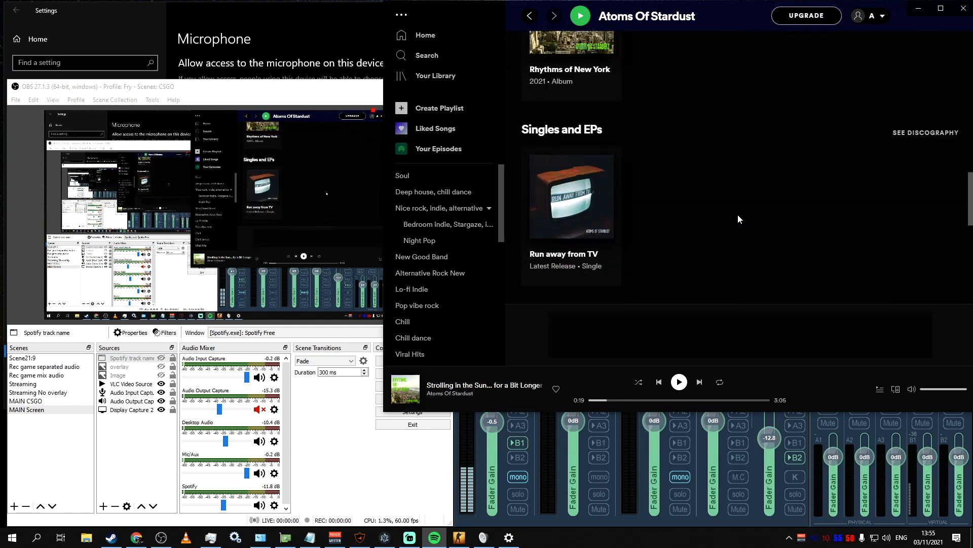
scroll(down, 3)
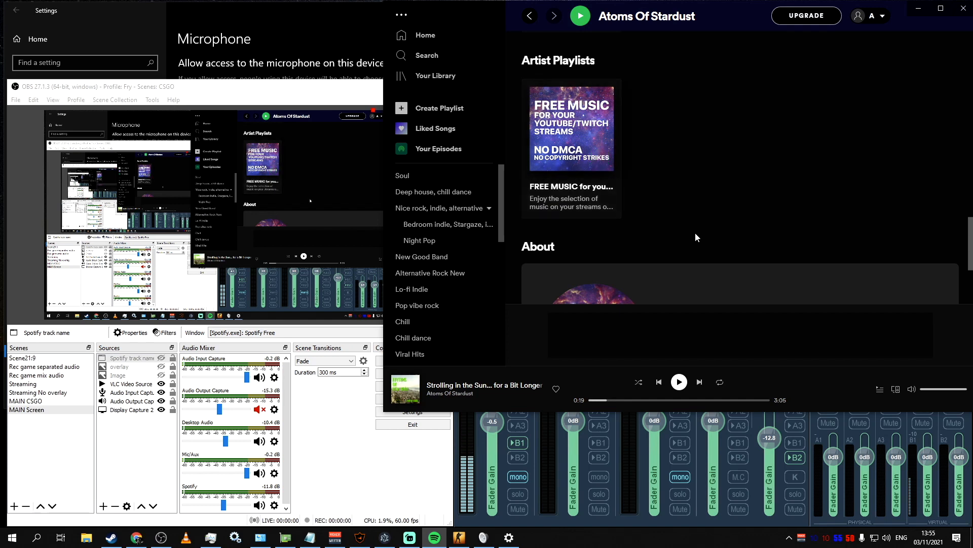
click(570, 129)
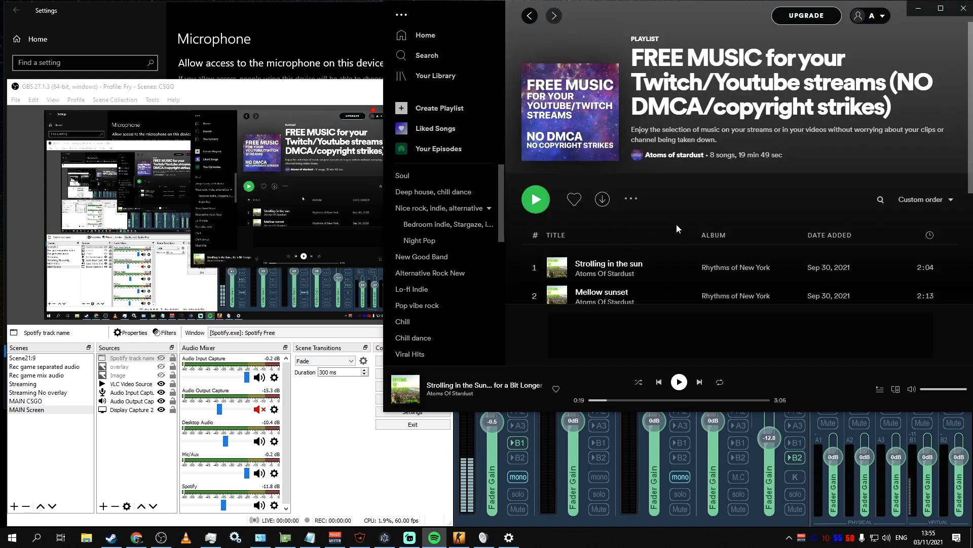
mouse_move(644, 174)
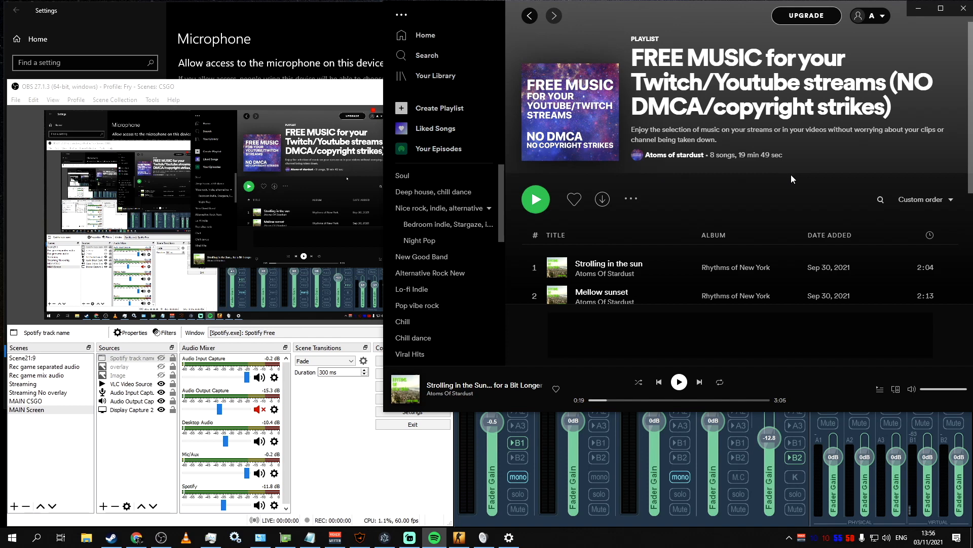
mouse_move(718, 190)
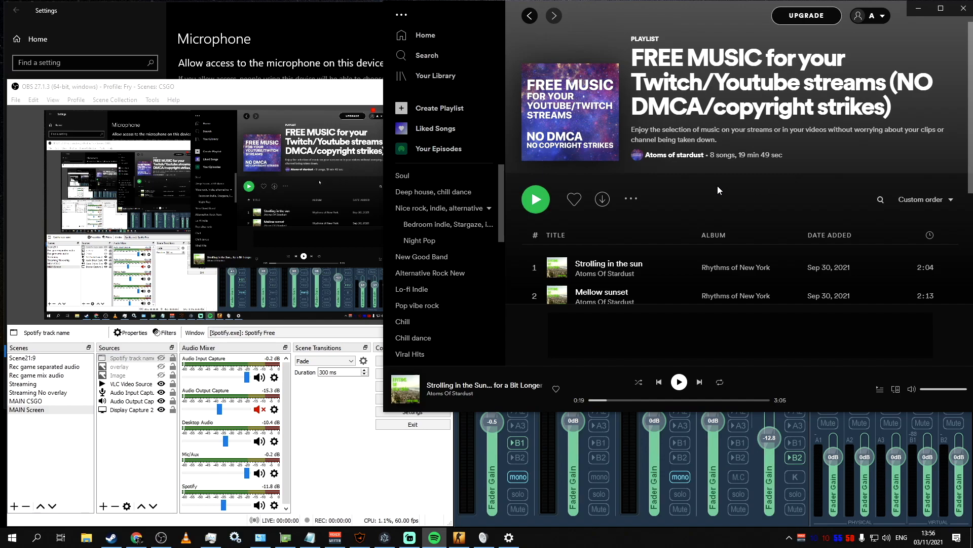